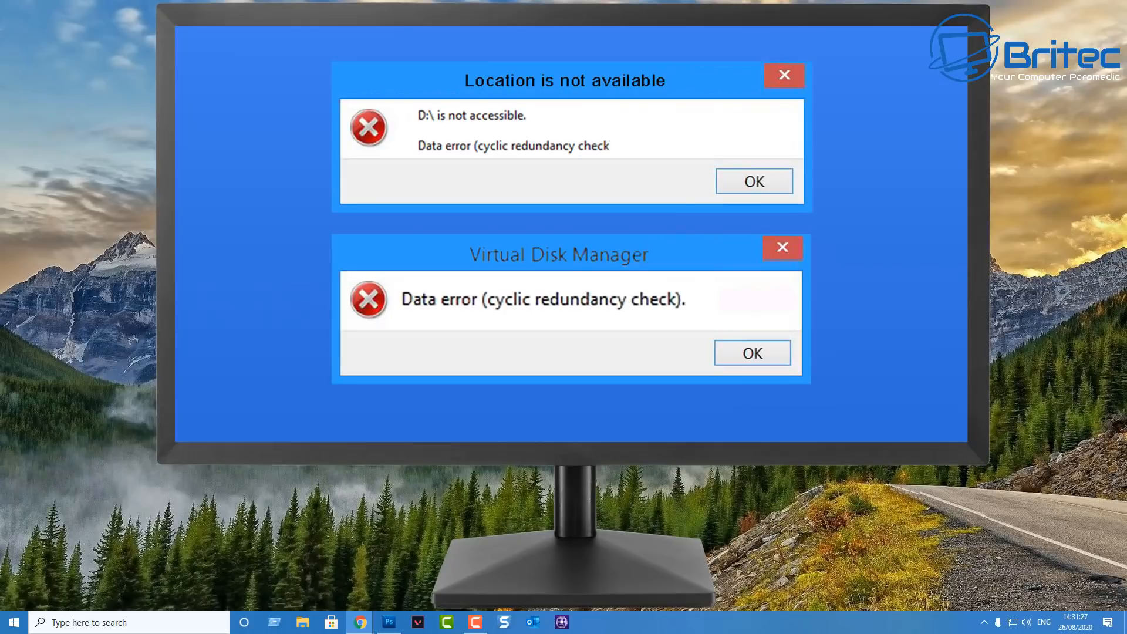
- Review the hddscan.com homepage with its version 4.1 download, then launch the downloaded HDDScan executable
{"action": "left_click", "coordinate": [751, 353]}
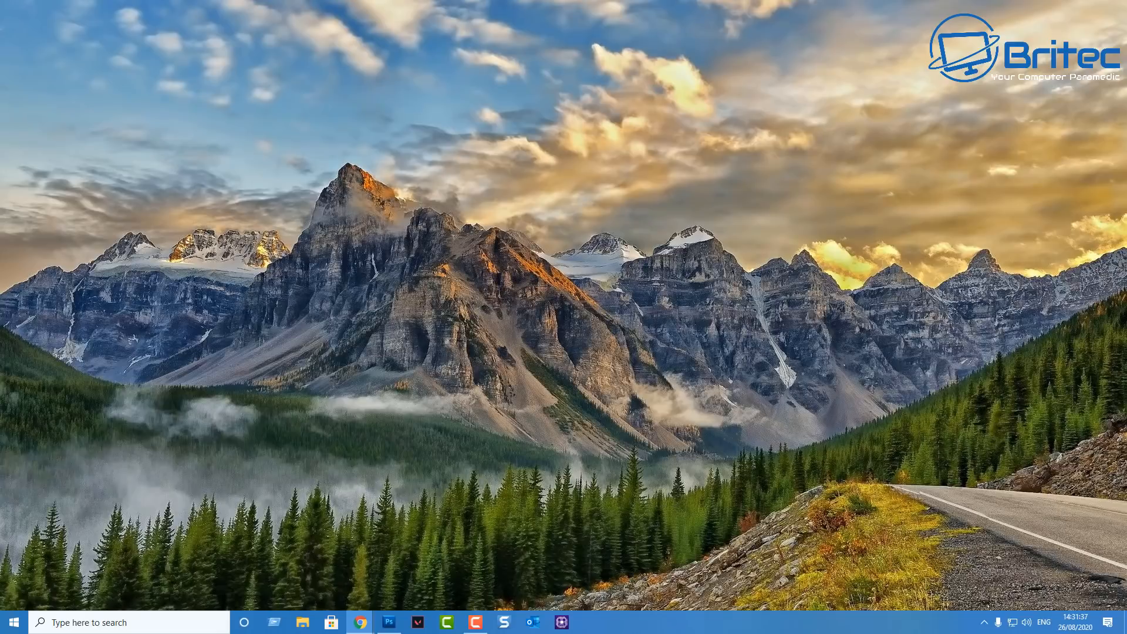
{"action": "left_click", "coordinate": [360, 622]}
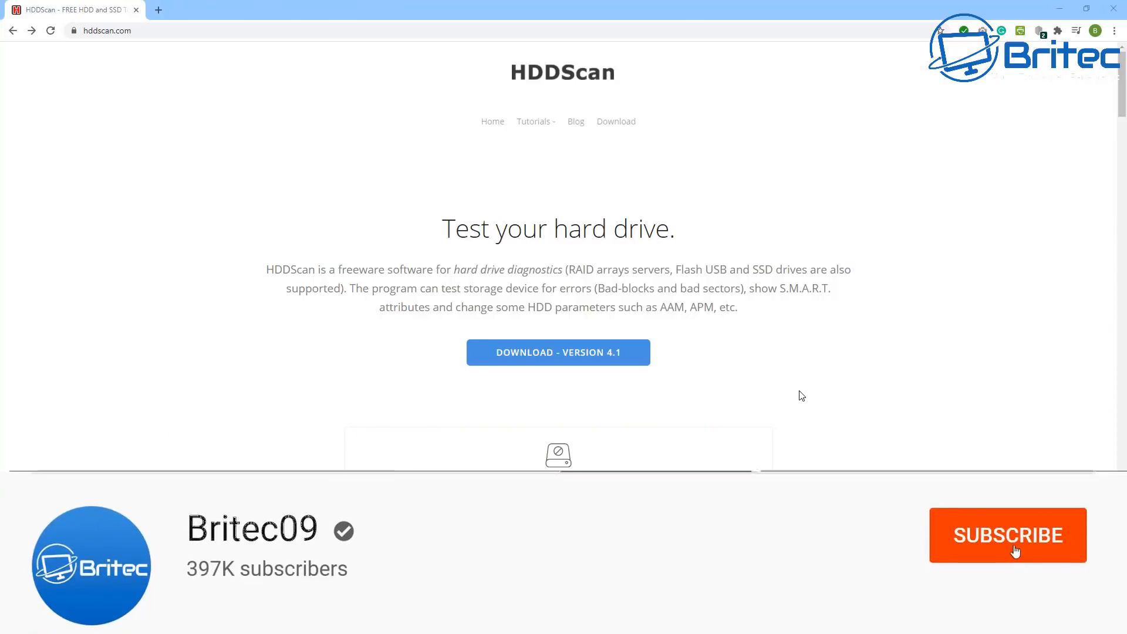
{"action": "left_click", "coordinate": [1007, 535]}
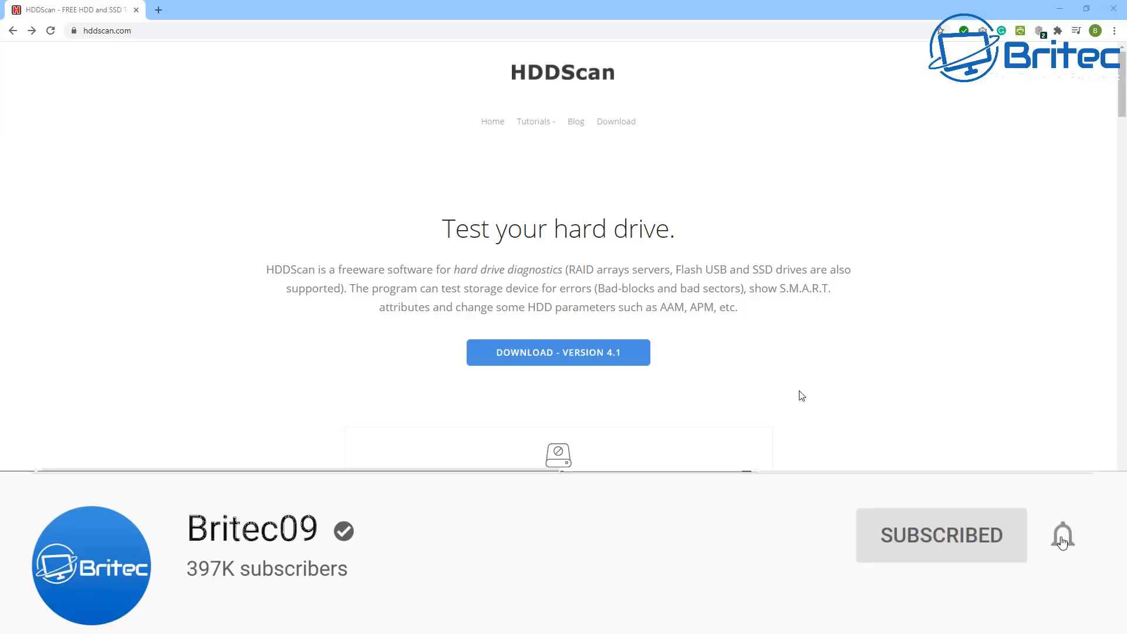
{"action": "left_click", "coordinate": [1062, 535]}
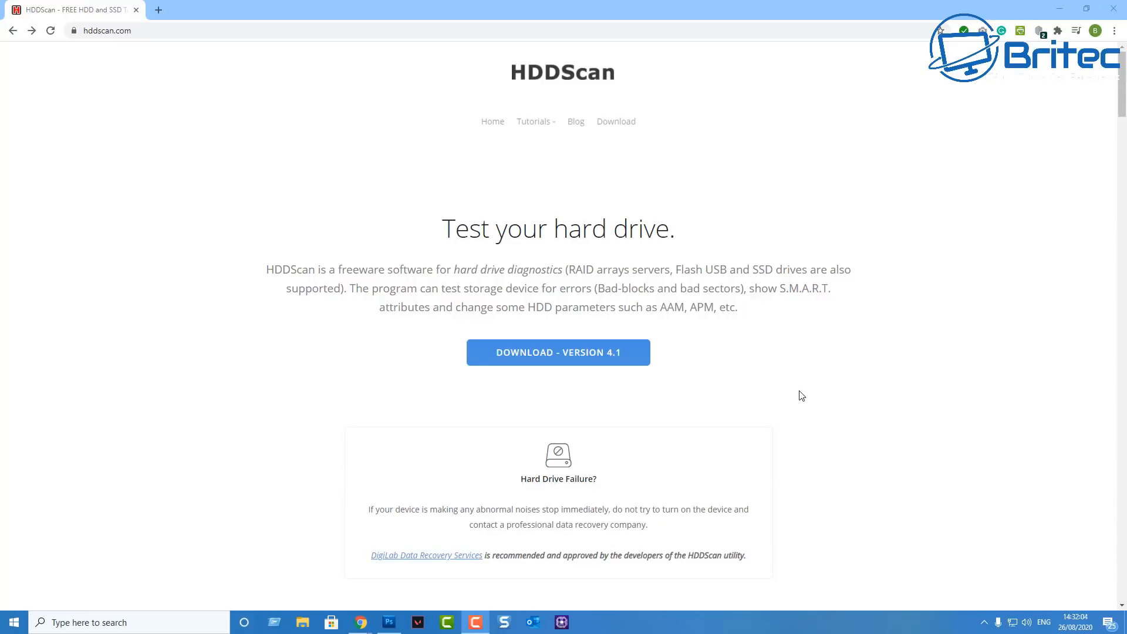
{"action": "mouse_move", "coordinate": [747, 329]}
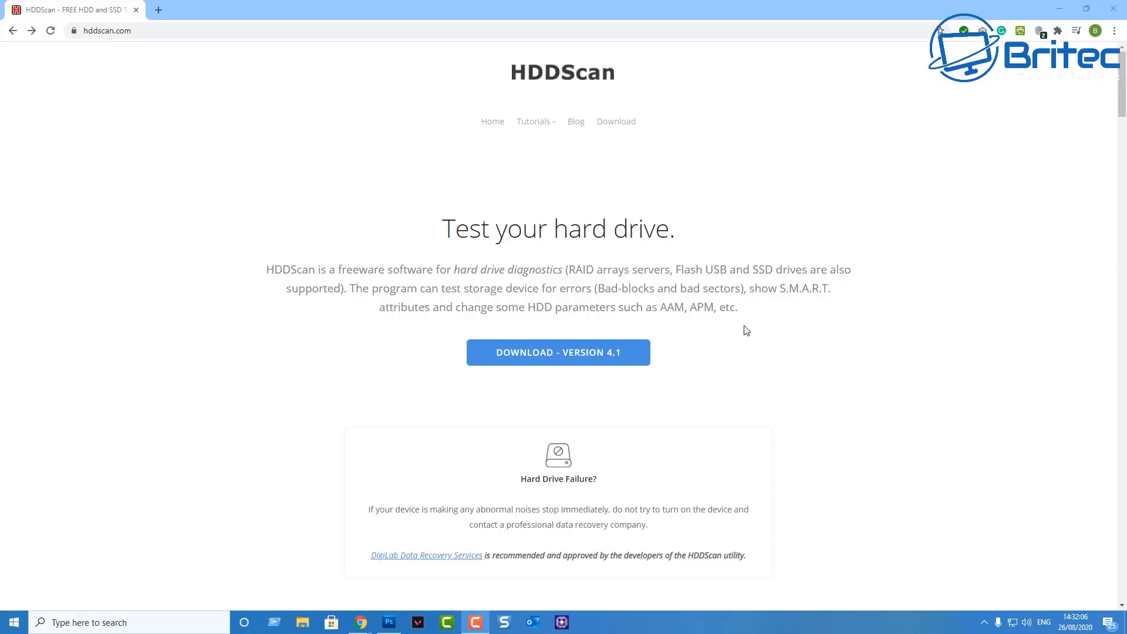
{"action": "mouse_move", "coordinate": [900, 325]}
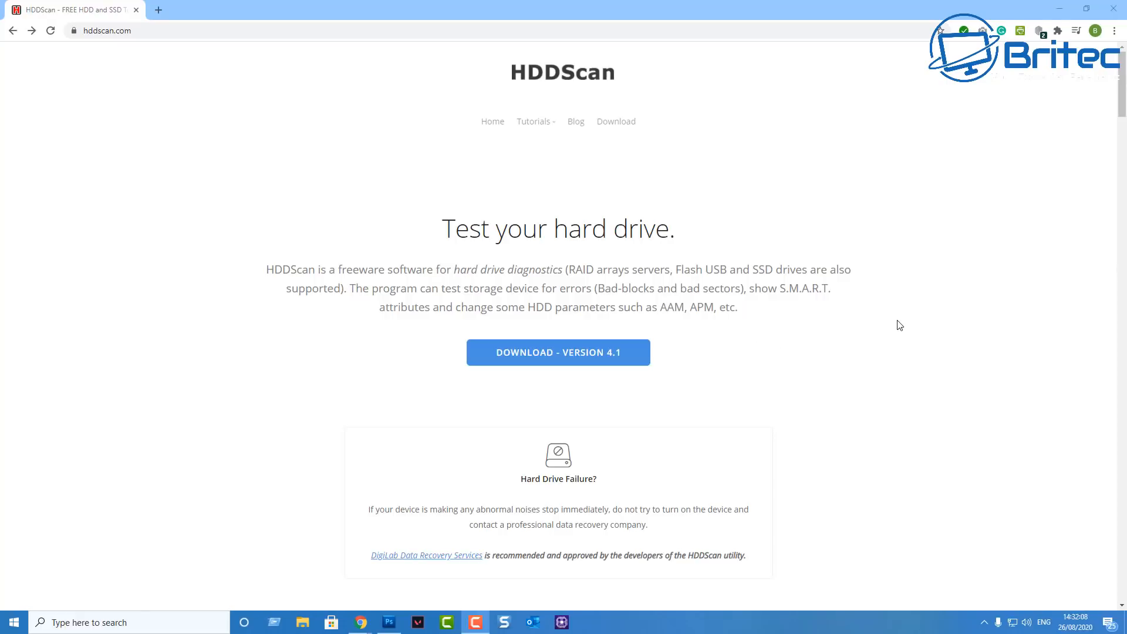
{"action": "mouse_move", "coordinate": [1020, 262]}
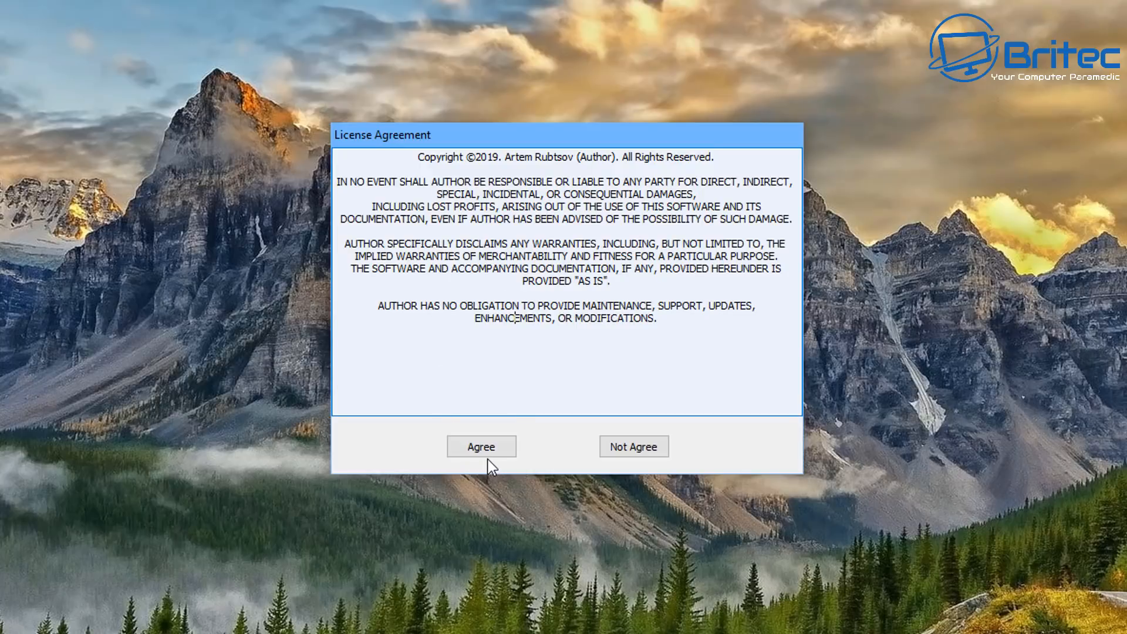
- Agree to the license and list the available drives, choosing the ST2000DM006-2DM164 2000 GB Seagate
{"action": "left_click", "coordinate": [482, 446]}
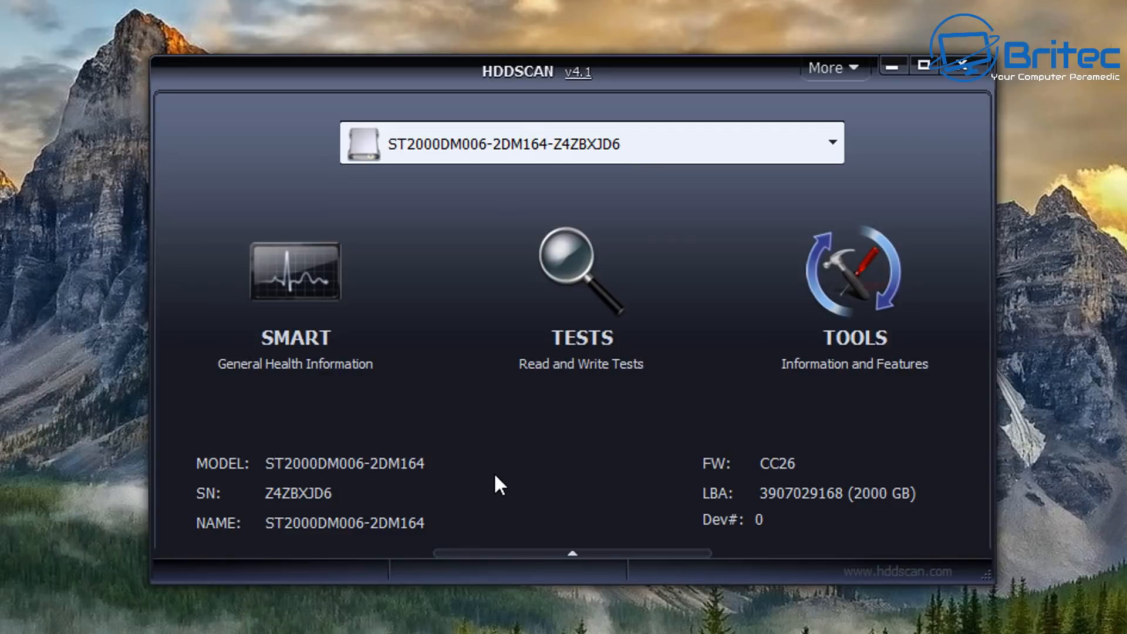
{"action": "mouse_move", "coordinate": [530, 403]}
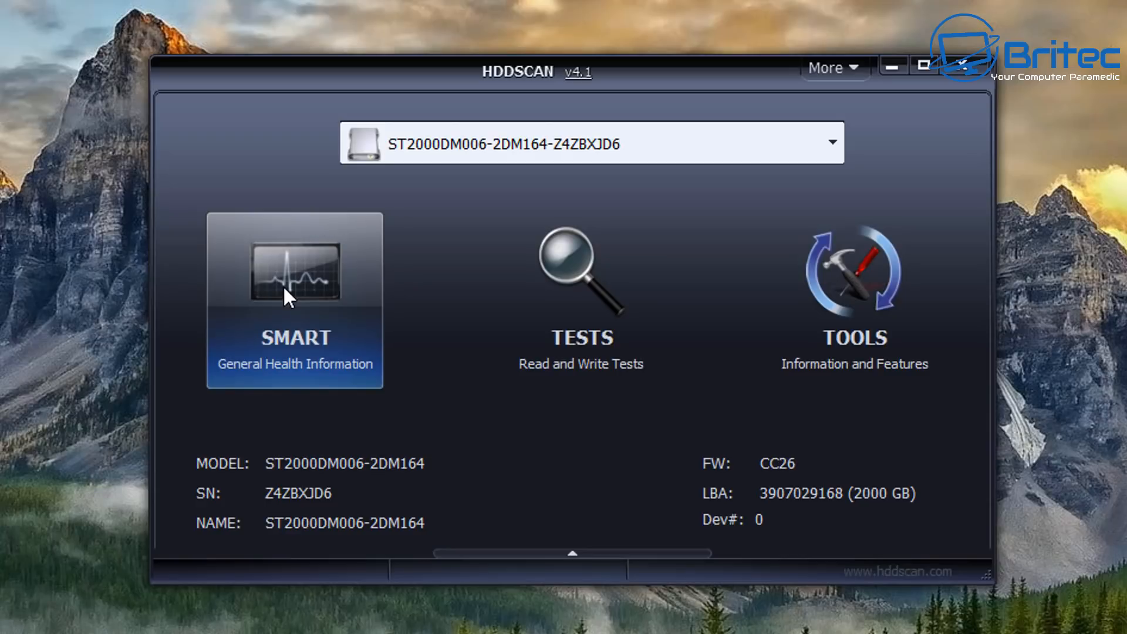
{"action": "left_click", "coordinate": [833, 142]}
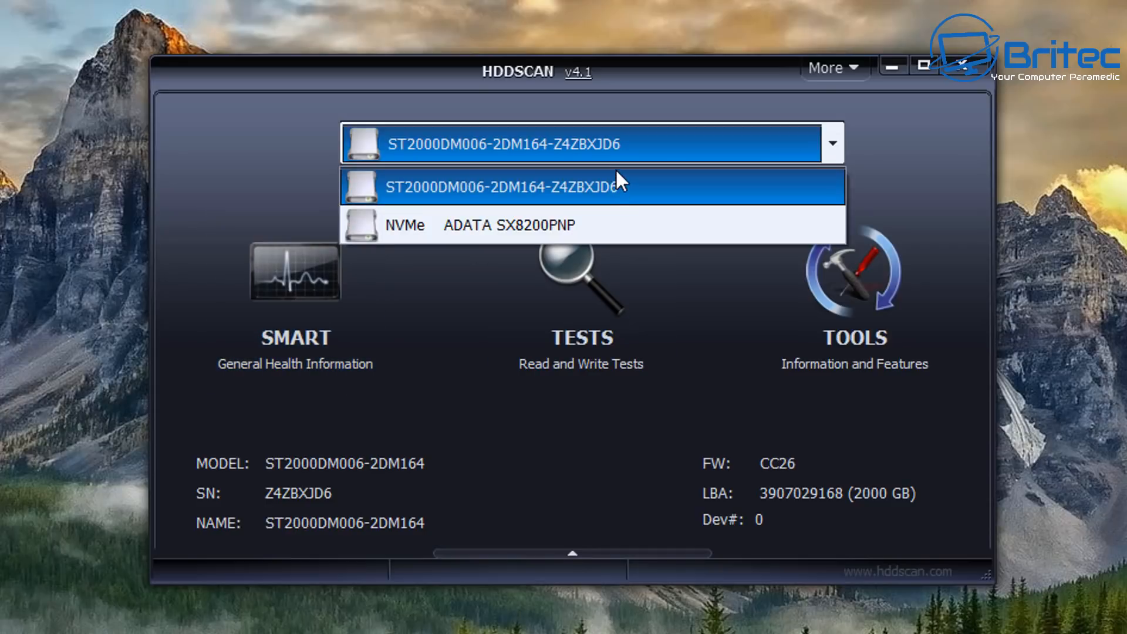
{"action": "mouse_move", "coordinate": [578, 224]}
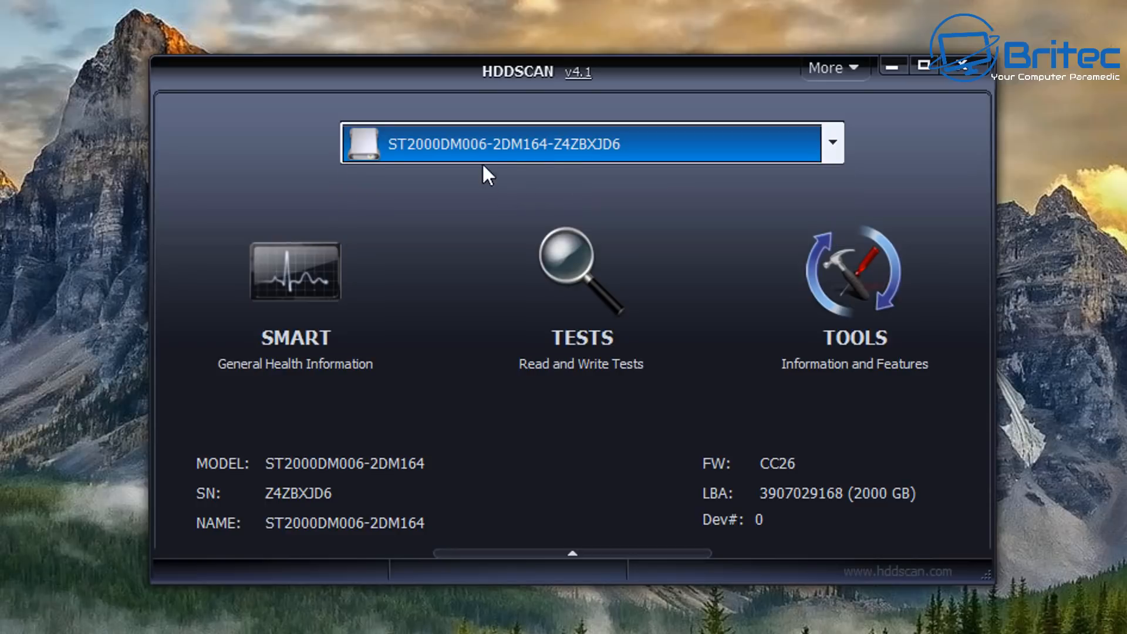
{"action": "mouse_move", "coordinate": [561, 172]}
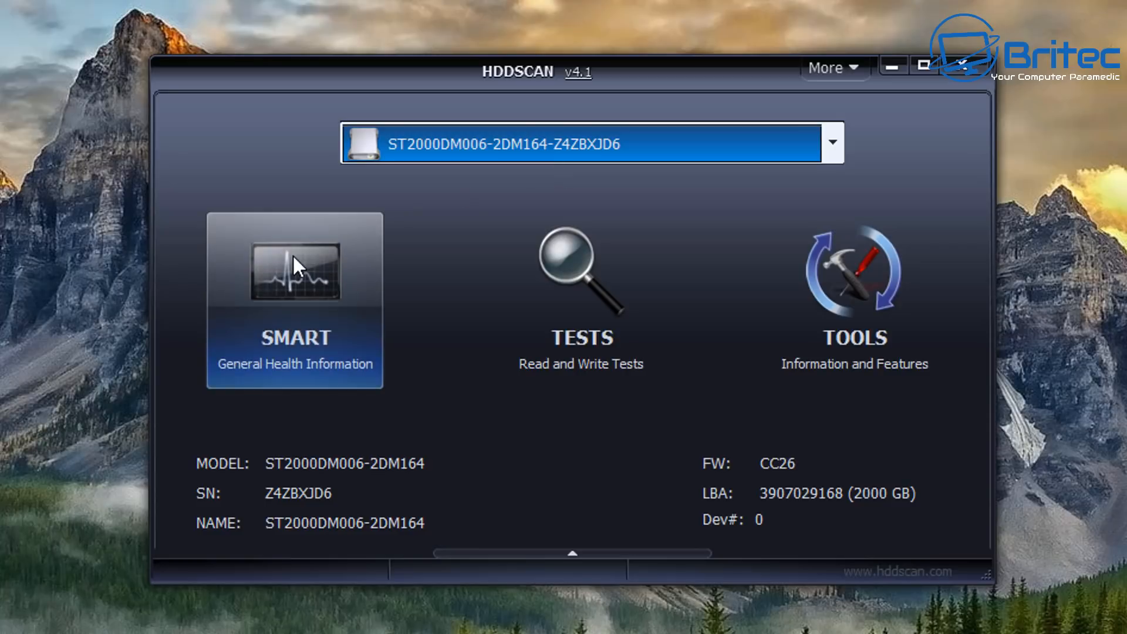
{"action": "left_click", "coordinate": [294, 300]}
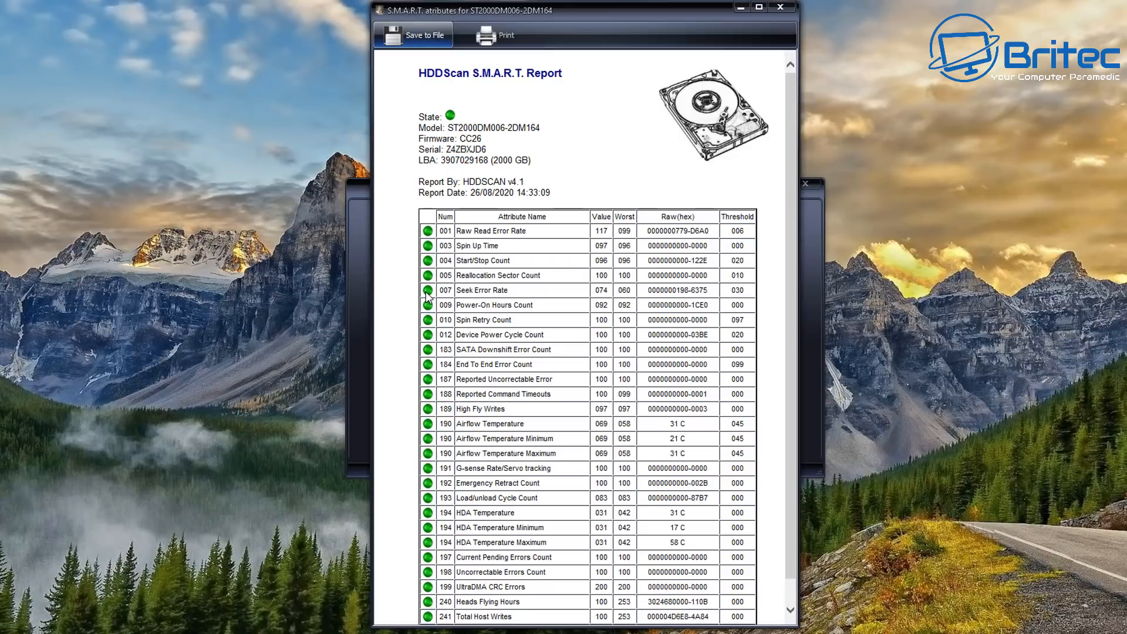
{"action": "mouse_move", "coordinate": [772, 227]}
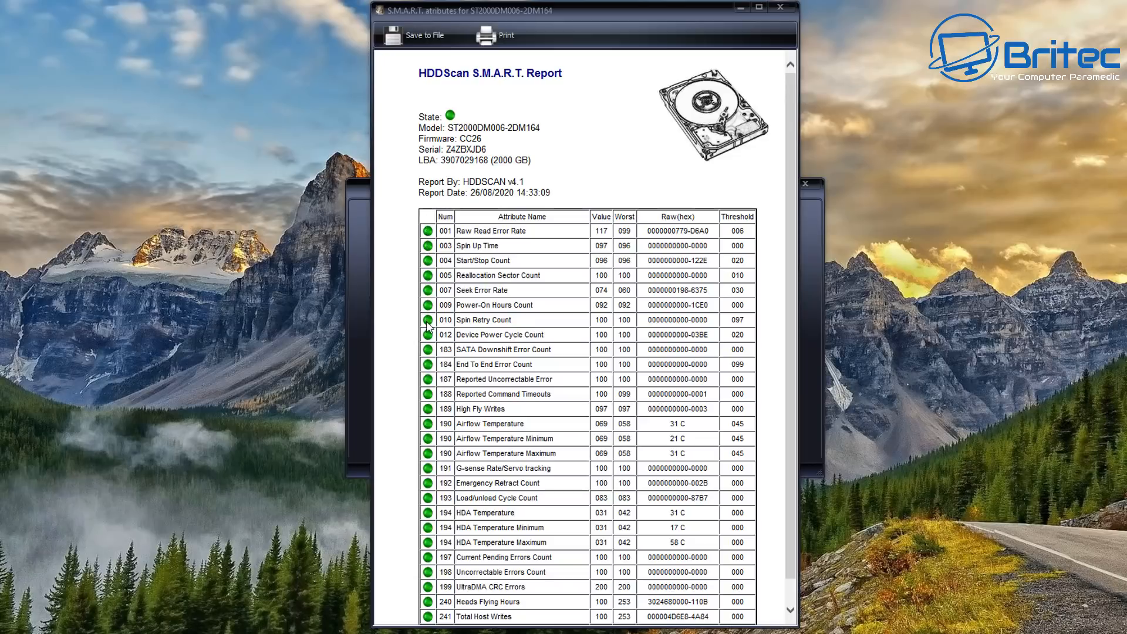
{"action": "scroll", "scroll_direction": "down", "scroll_amount": 3}
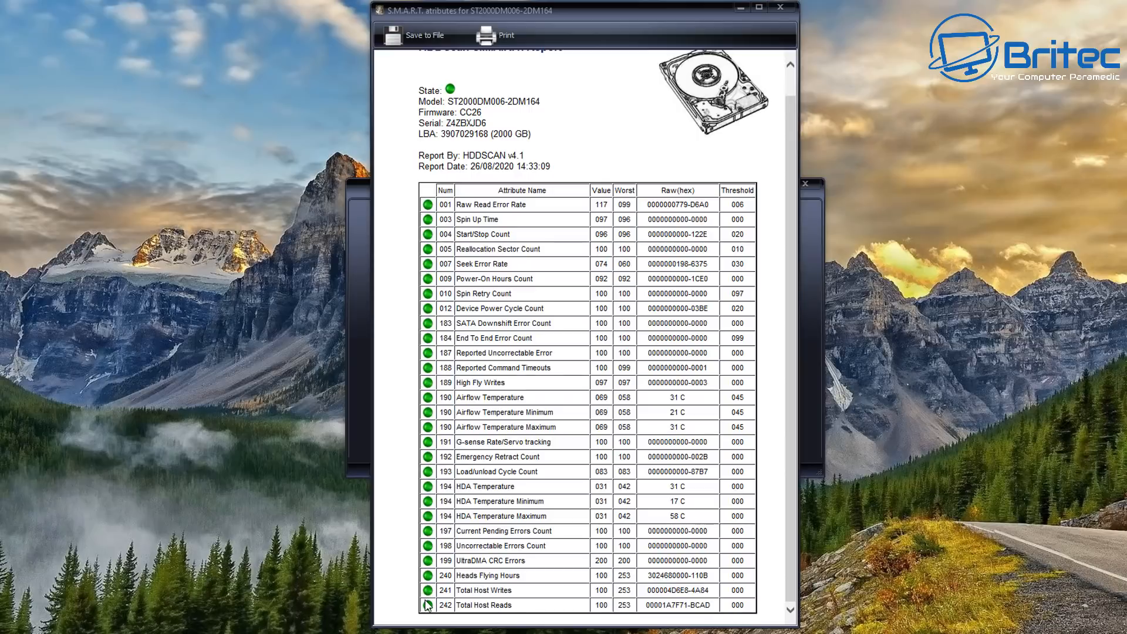
{"action": "mouse_move", "coordinate": [472, 423]}
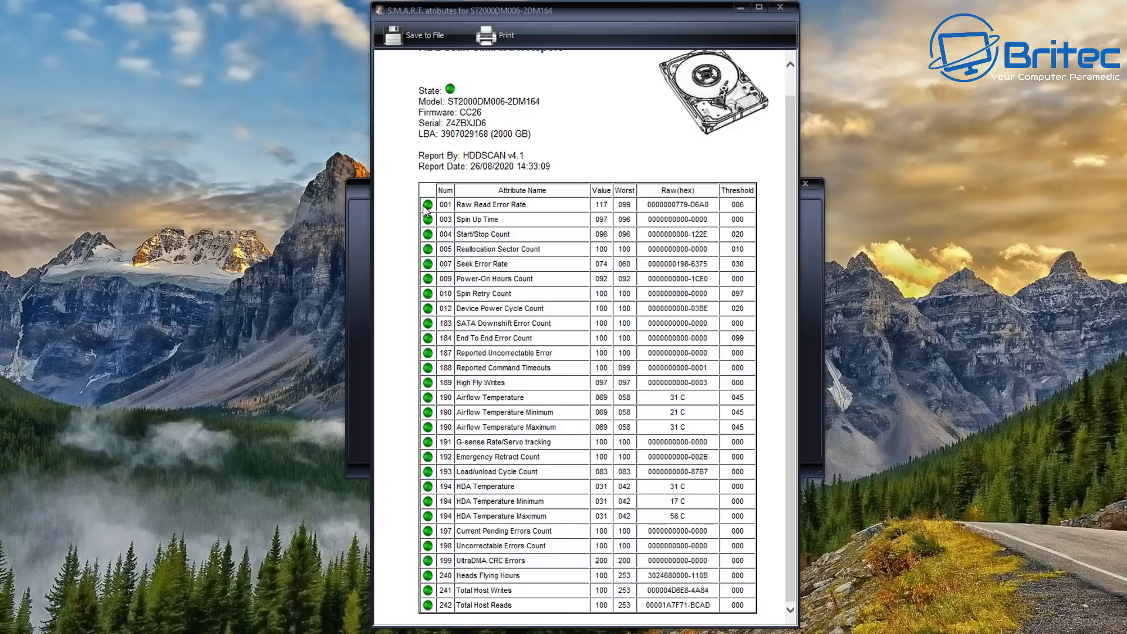
{"action": "mouse_move", "coordinate": [613, 288]}
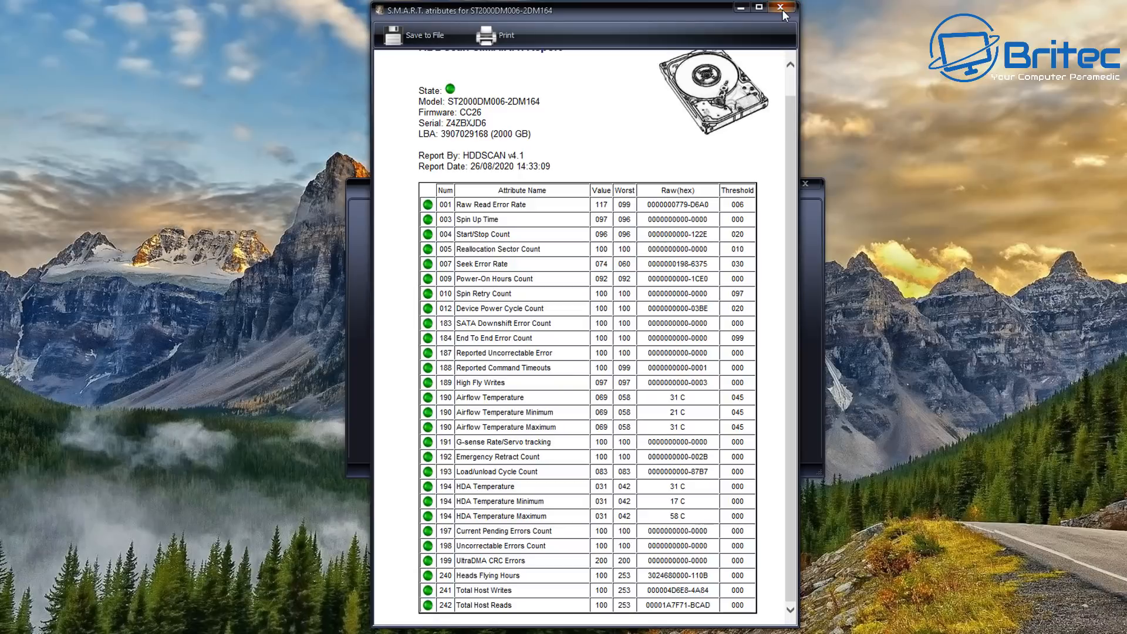
{"action": "left_click", "coordinate": [781, 8]}
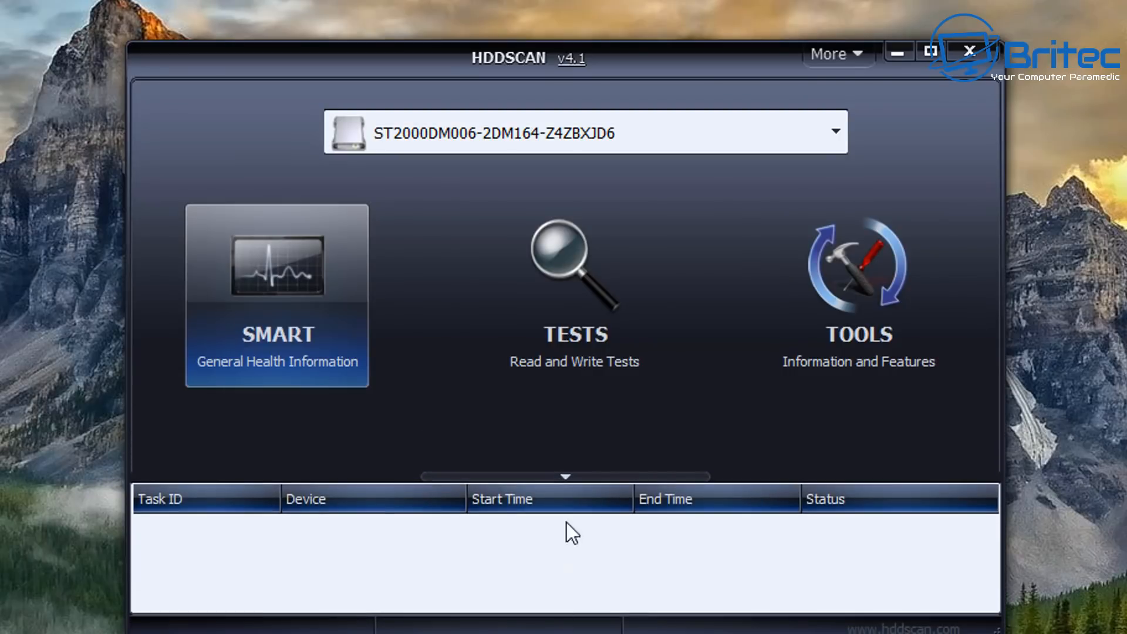
- Look over the TESTS list (Verify, Read, Butterfly, Erase) and the TOOLS menu, returning to TESTS
{"action": "left_click", "coordinate": [574, 281]}
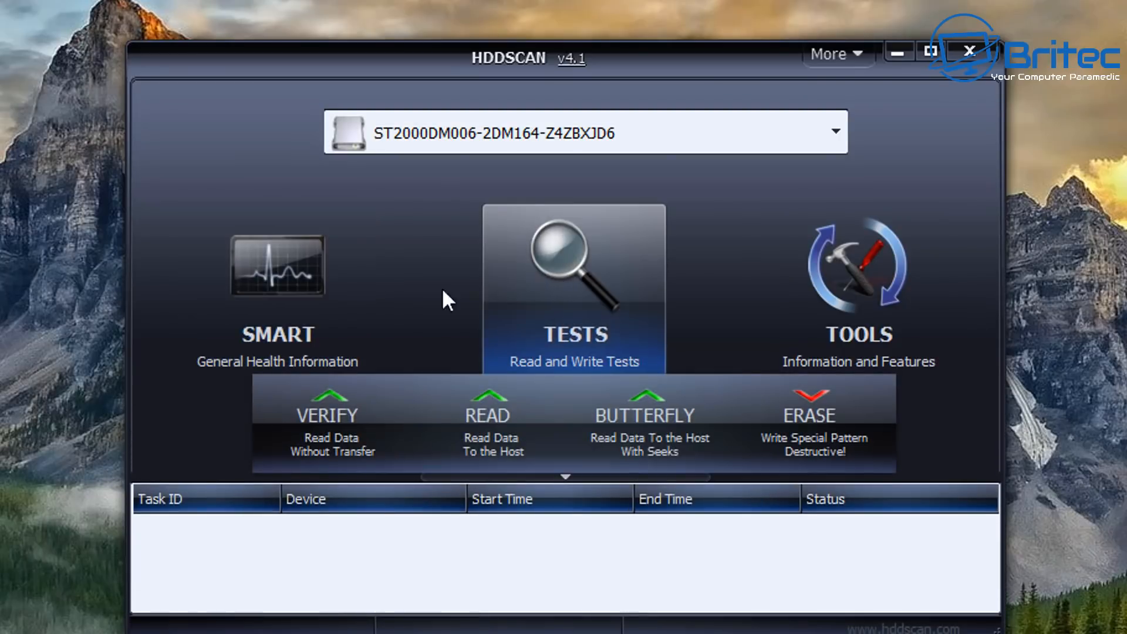
{"action": "mouse_move", "coordinate": [329, 422]}
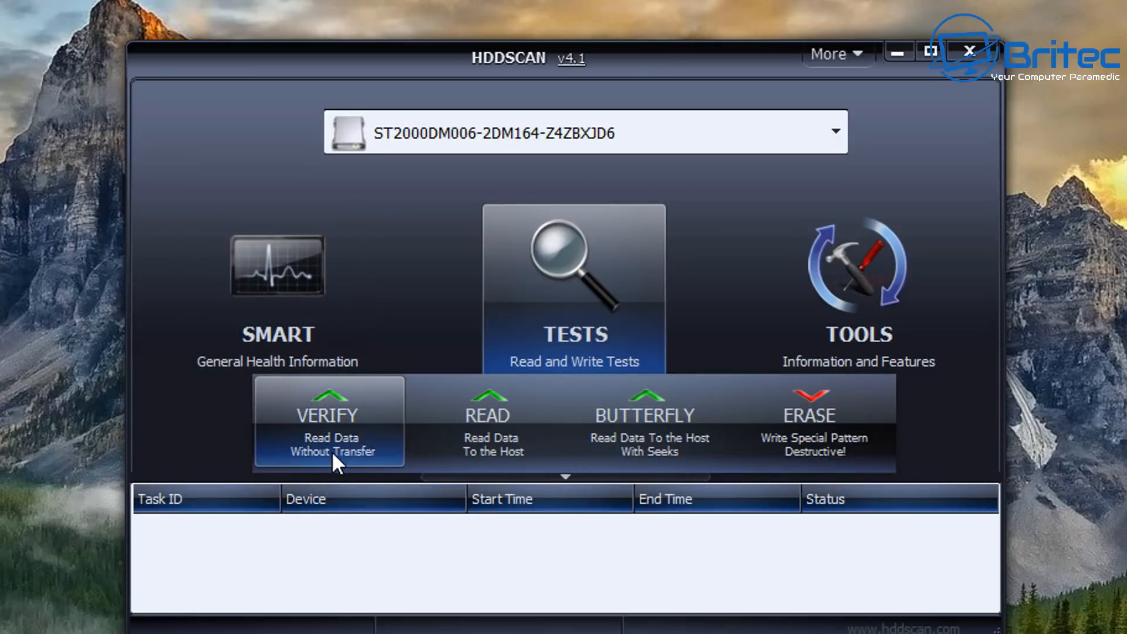
{"action": "mouse_move", "coordinate": [340, 467]}
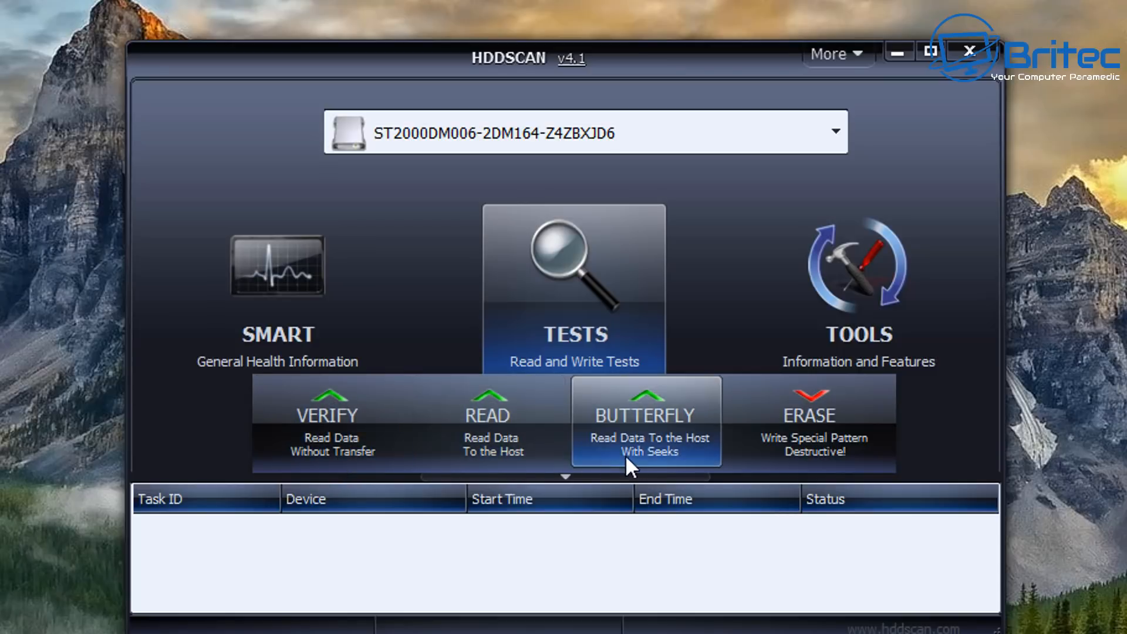
{"action": "mouse_move", "coordinate": [655, 468]}
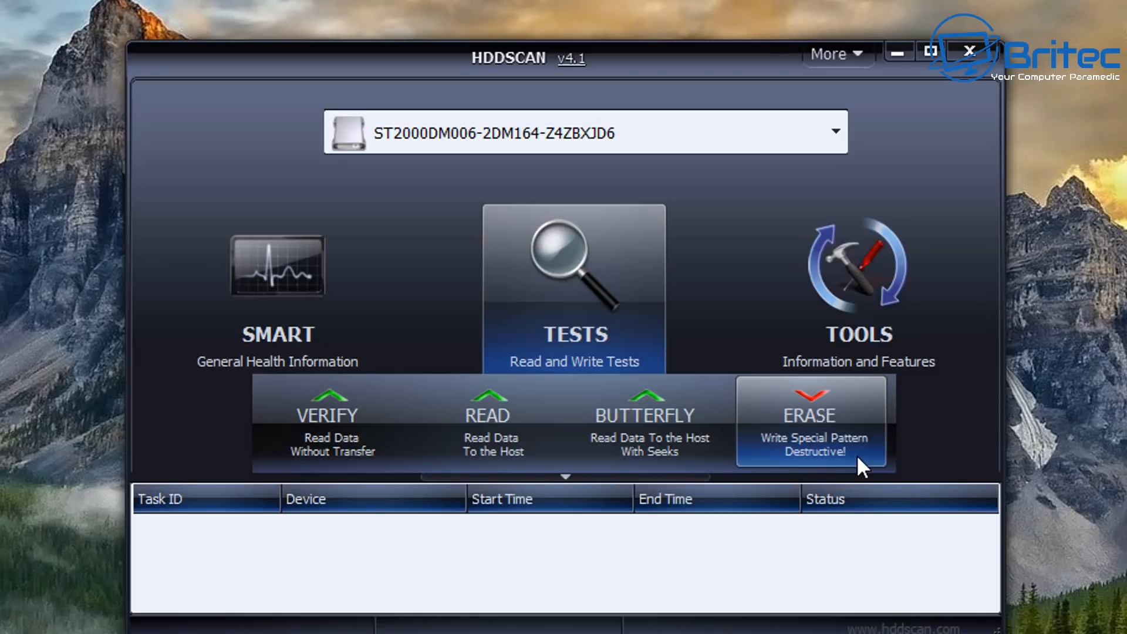
{"action": "left_click", "coordinate": [857, 288]}
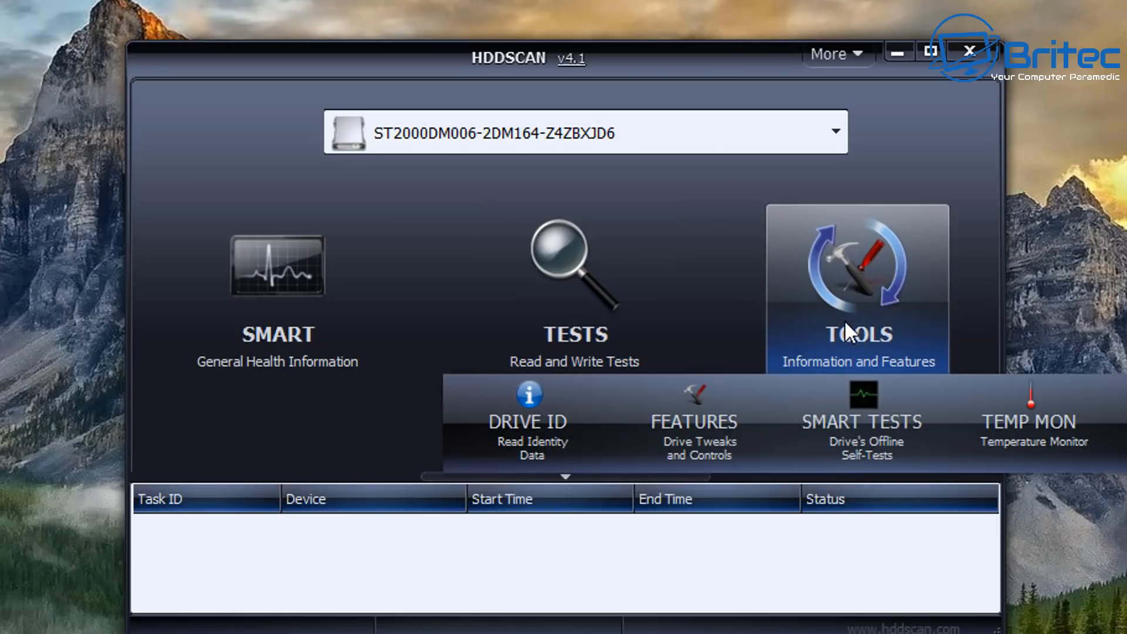
{"action": "mouse_move", "coordinate": [529, 420]}
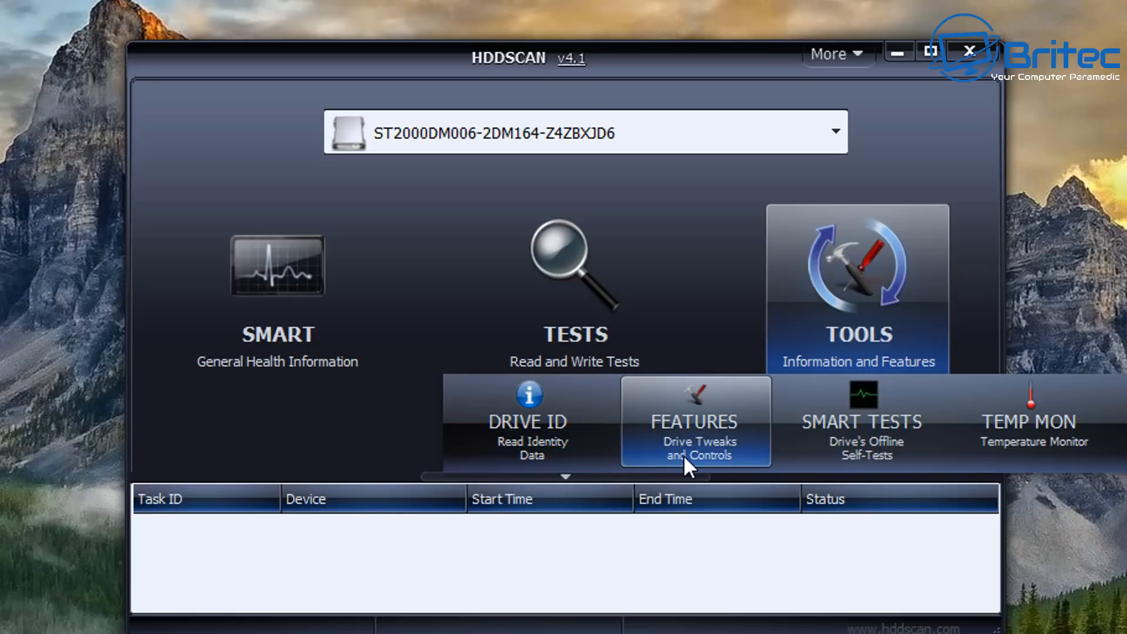
{"action": "mouse_move", "coordinate": [863, 423]}
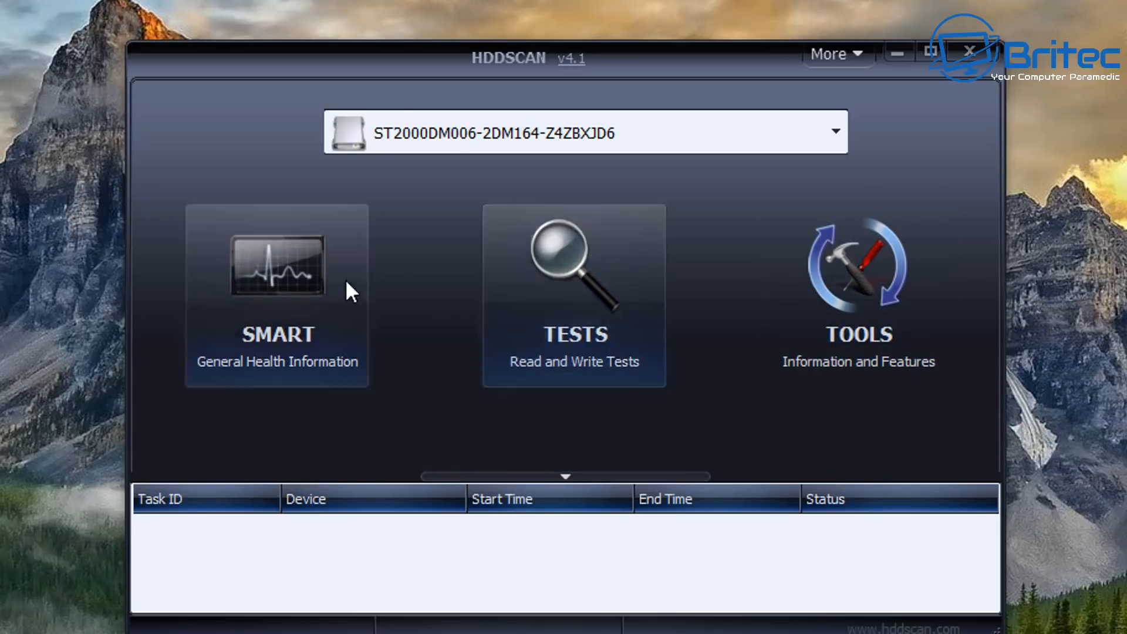
{"action": "mouse_move", "coordinate": [853, 68]}
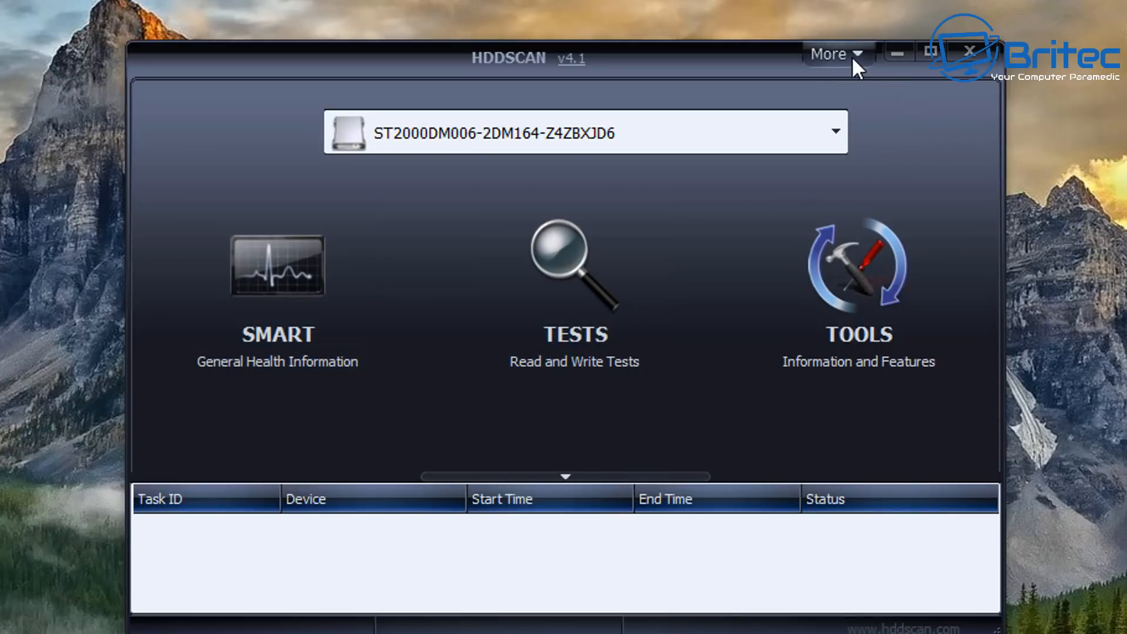
{"action": "left_click", "coordinate": [835, 54]}
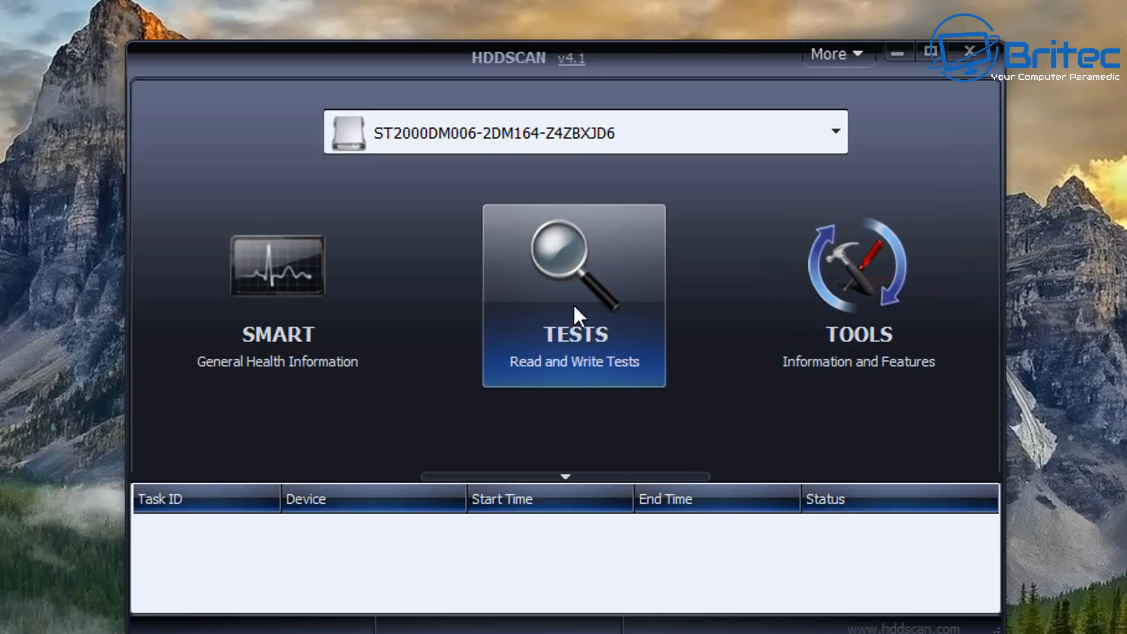
{"action": "left_click", "coordinate": [574, 297]}
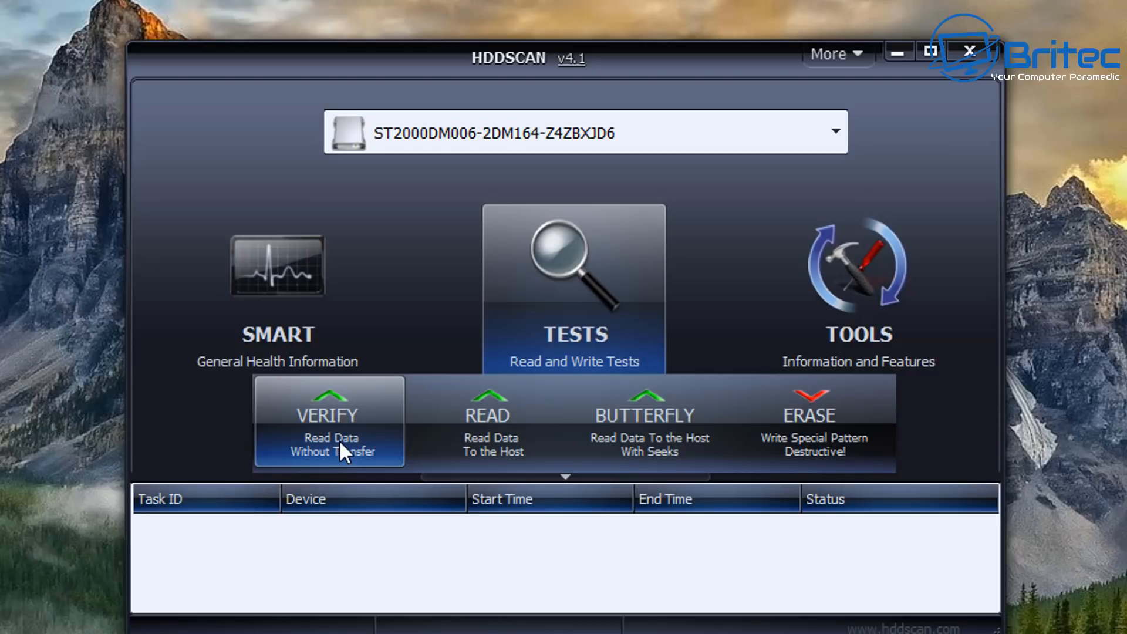
- Launch a Verify test over the whole Seagate drive and view the running task's block-timing details
{"action": "left_click", "coordinate": [329, 421]}
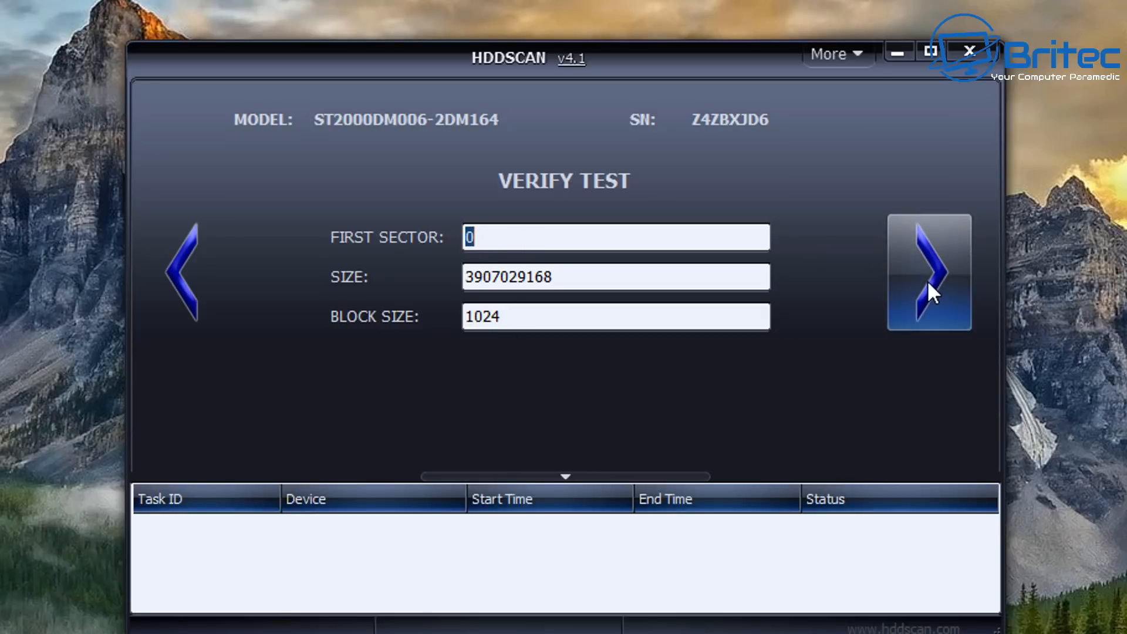
{"action": "left_click", "coordinate": [927, 271]}
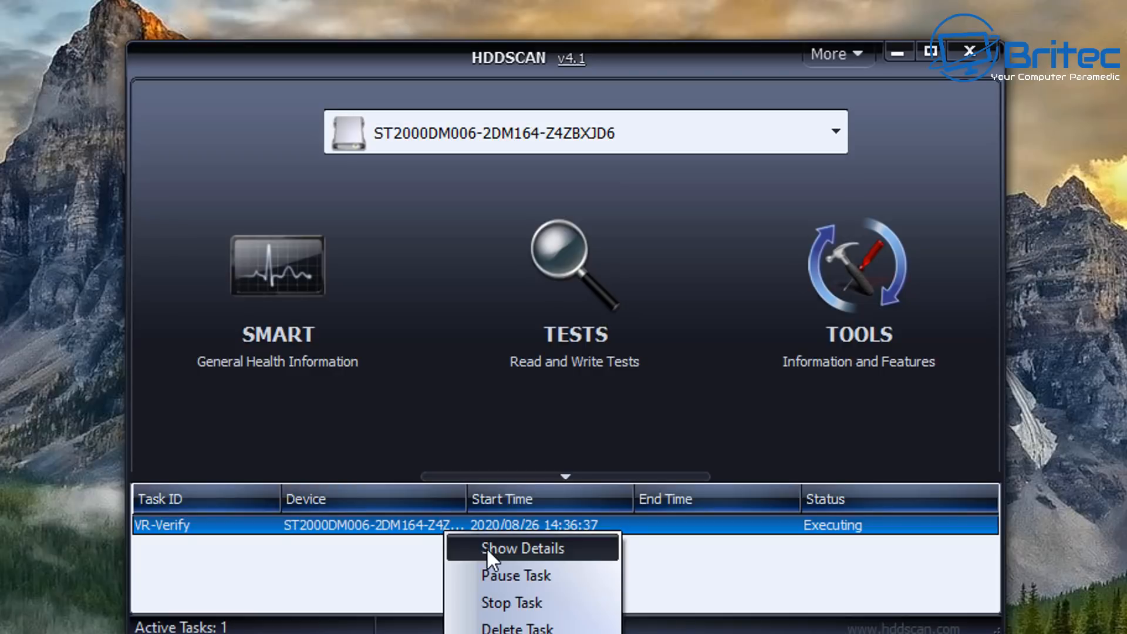
{"action": "left_click", "coordinate": [522, 548]}
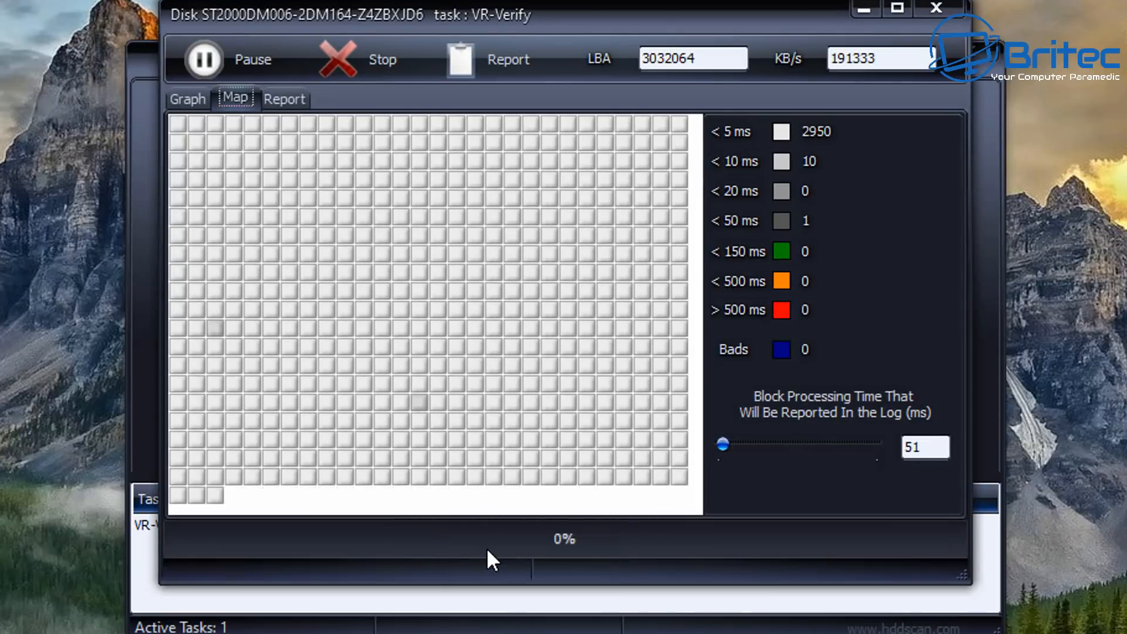
{"action": "mouse_move", "coordinate": [557, 25]}
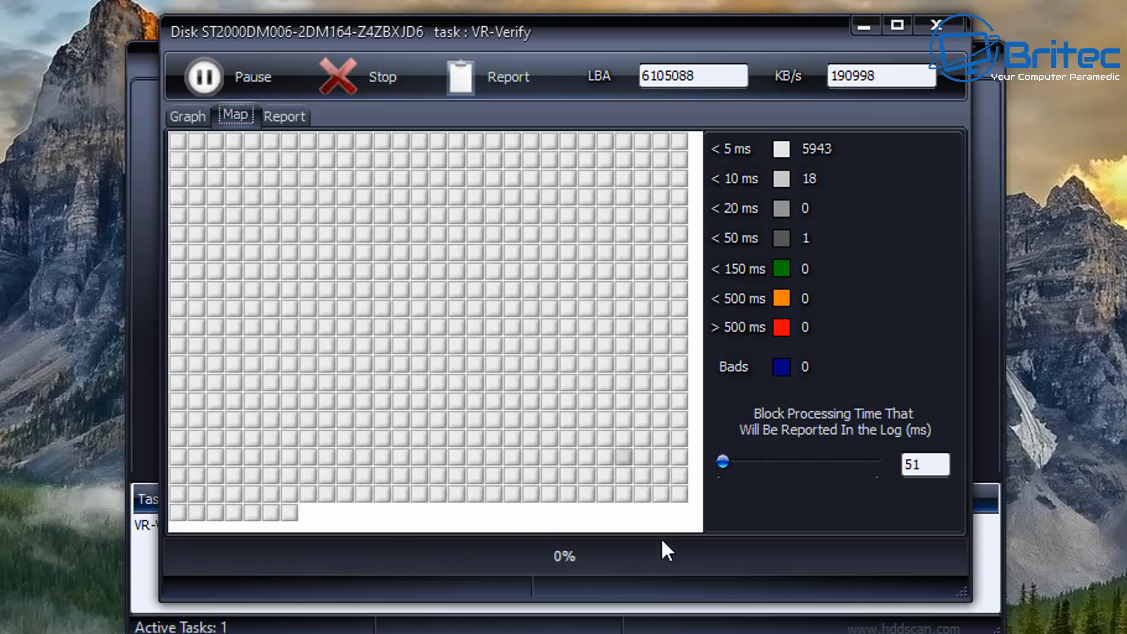
{"action": "mouse_move", "coordinate": [775, 345]}
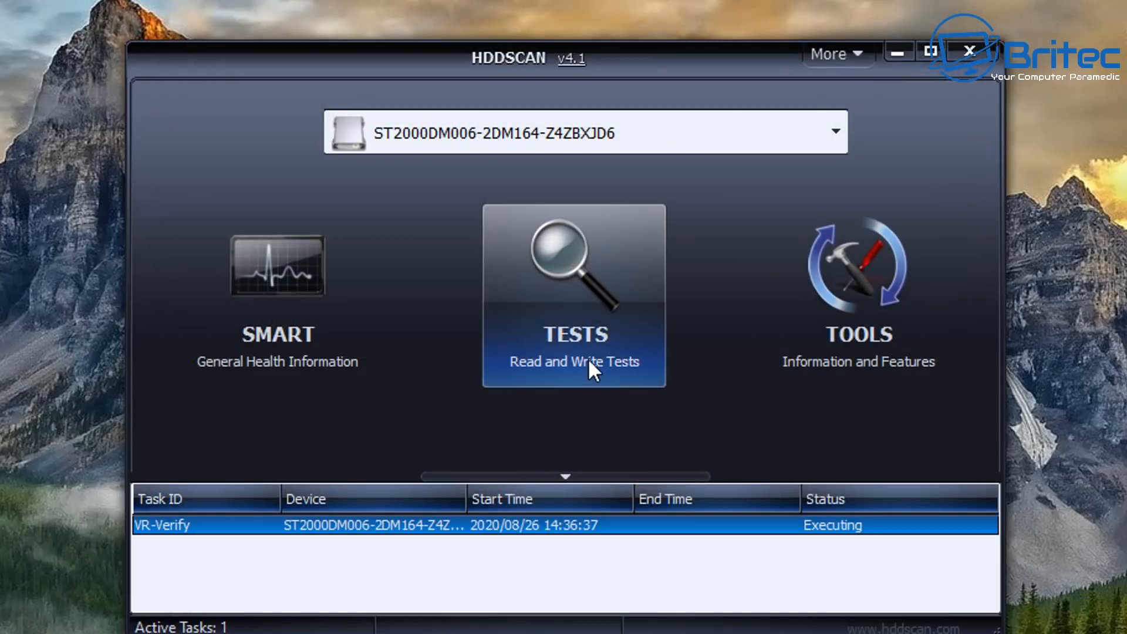
- Review the WD Data Lifeguard Diagnostic and Seagate SeaTools download tabs, then minimise Chrome
{"action": "left_click", "coordinate": [574, 295]}
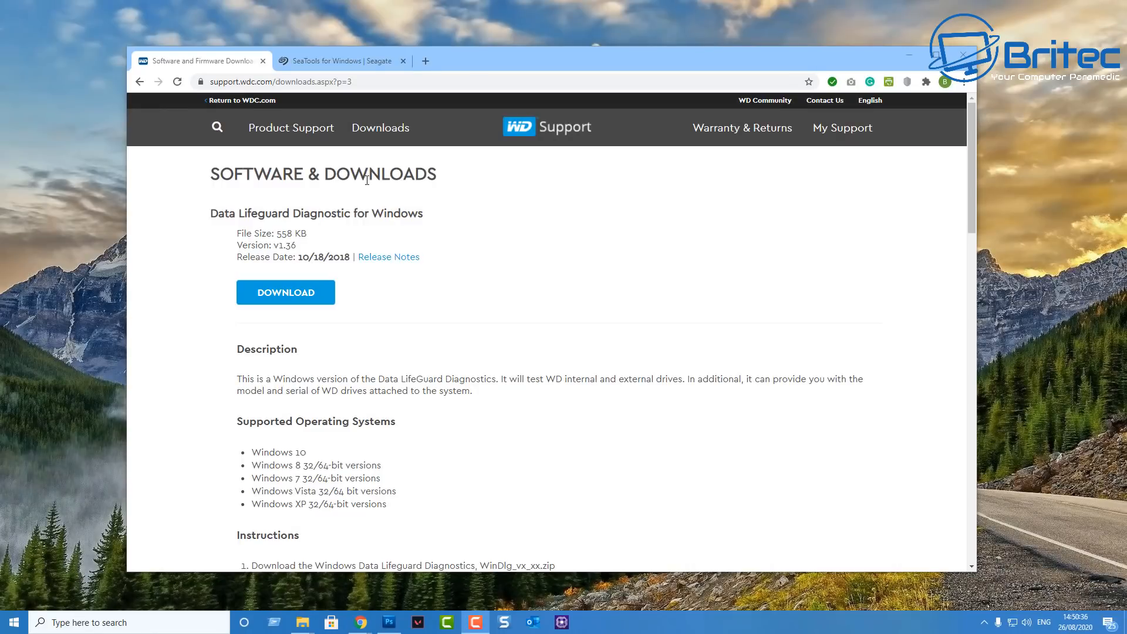
{"action": "mouse_move", "coordinate": [237, 230]}
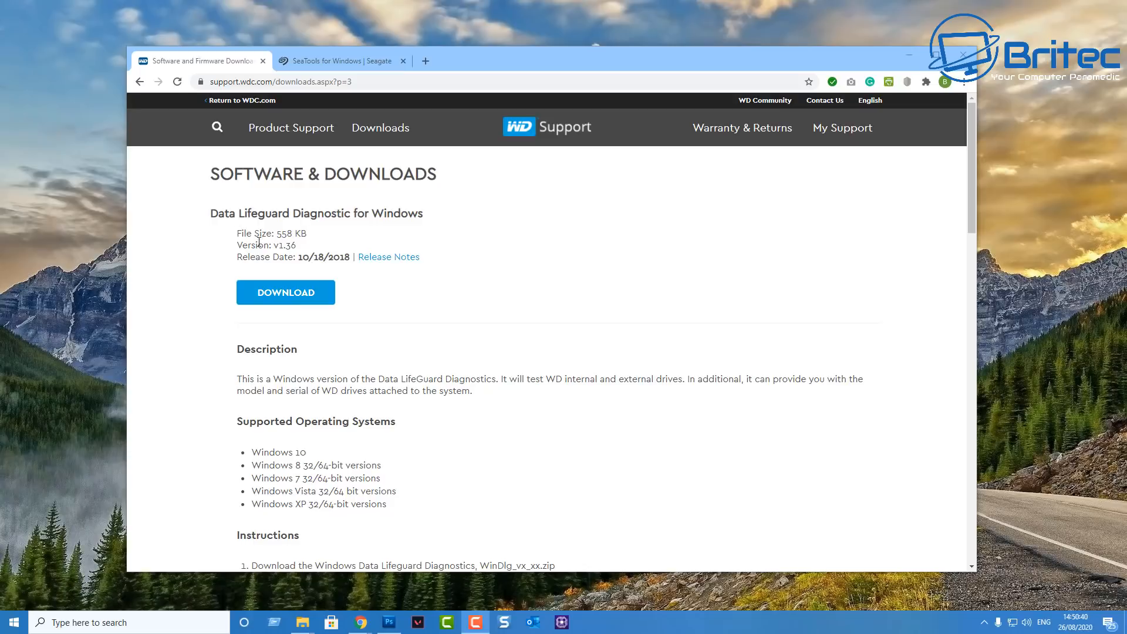
{"action": "mouse_move", "coordinate": [350, 230]}
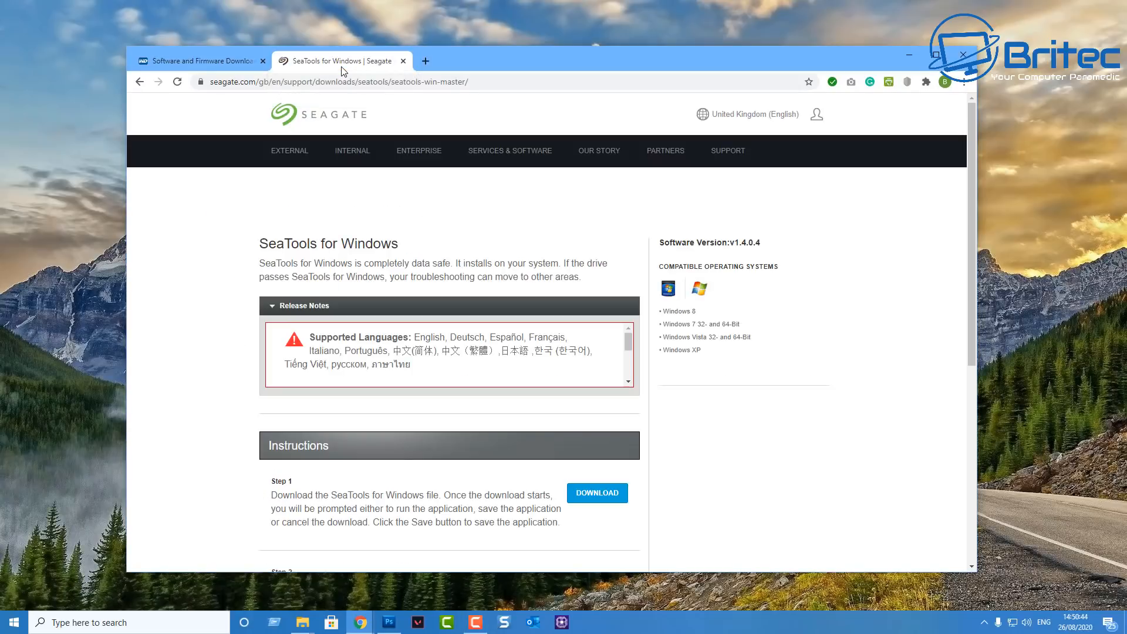
{"action": "mouse_move", "coordinate": [627, 430]}
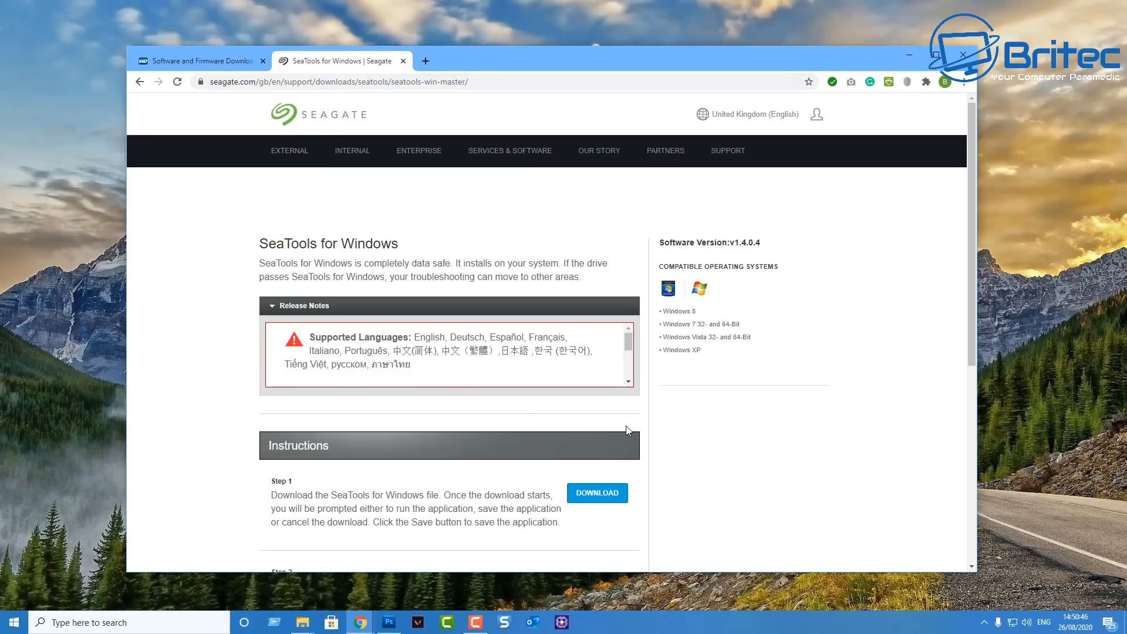
{"action": "mouse_move", "coordinate": [629, 491]}
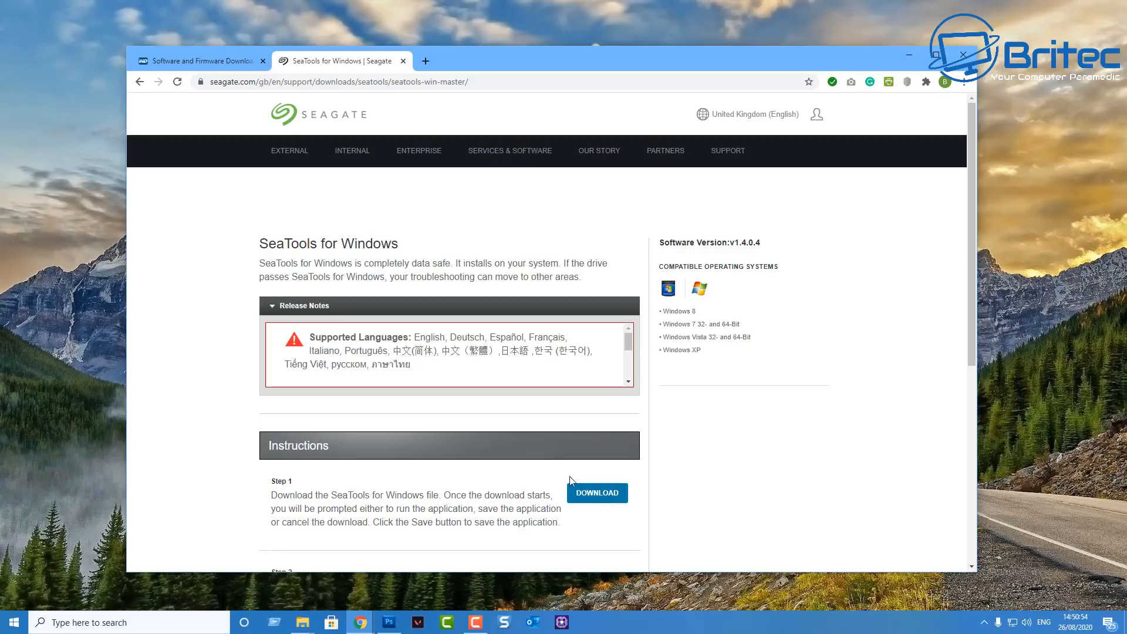
{"action": "mouse_move", "coordinate": [390, 218]}
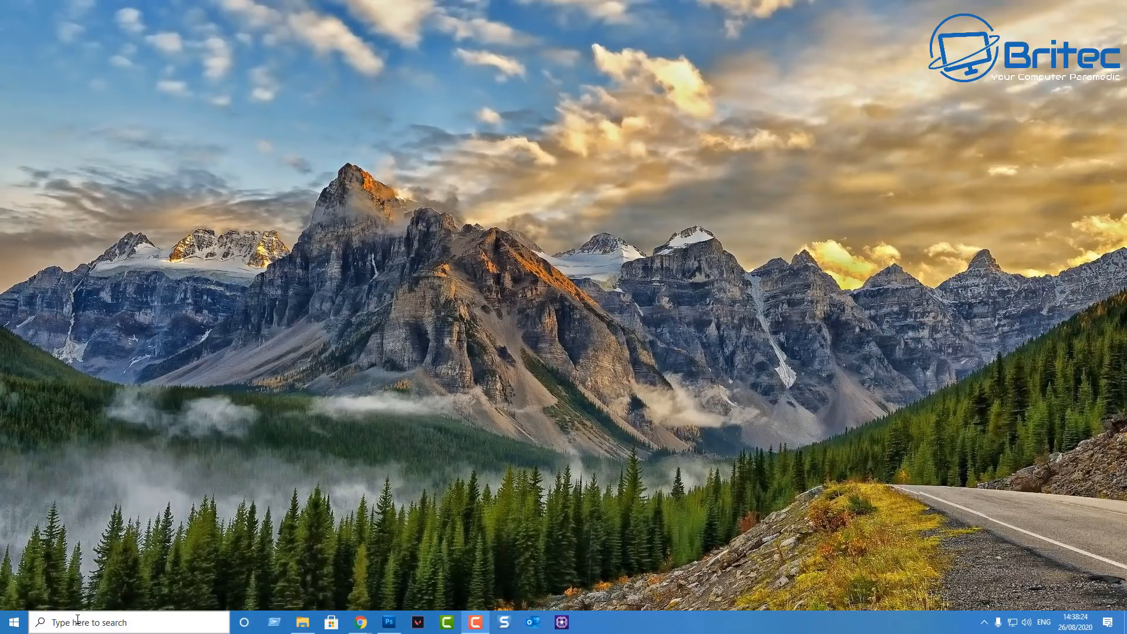
- Launch 'cmd' as administrator from the taskbar search and begin entering chkdsk
{"action": "type", "text": "cm"}
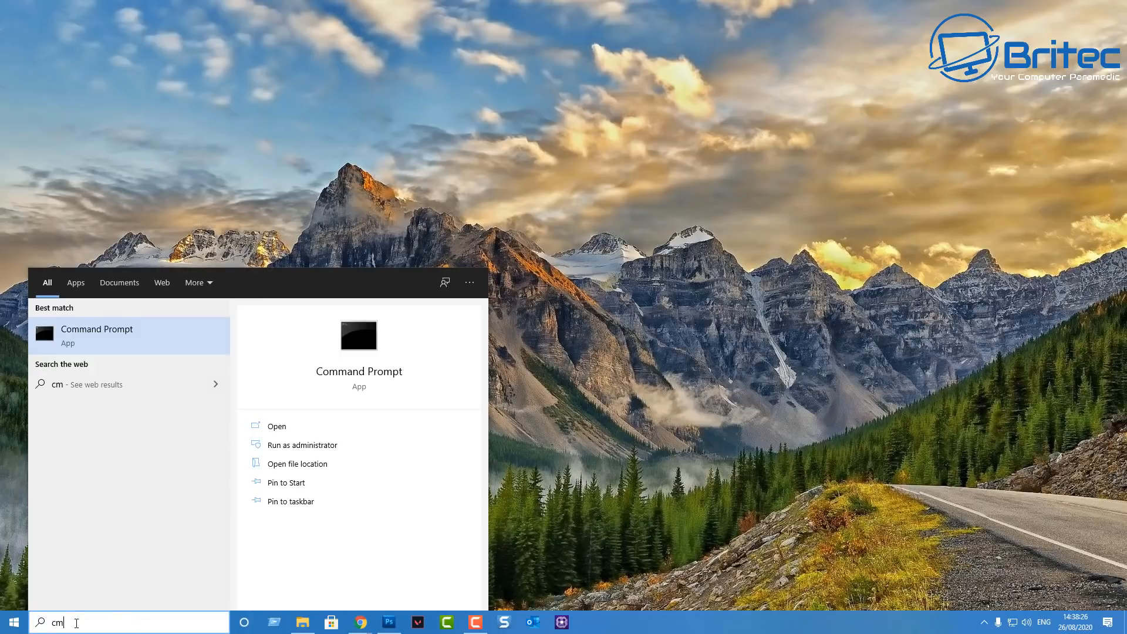
{"action": "type", "text": "d"}
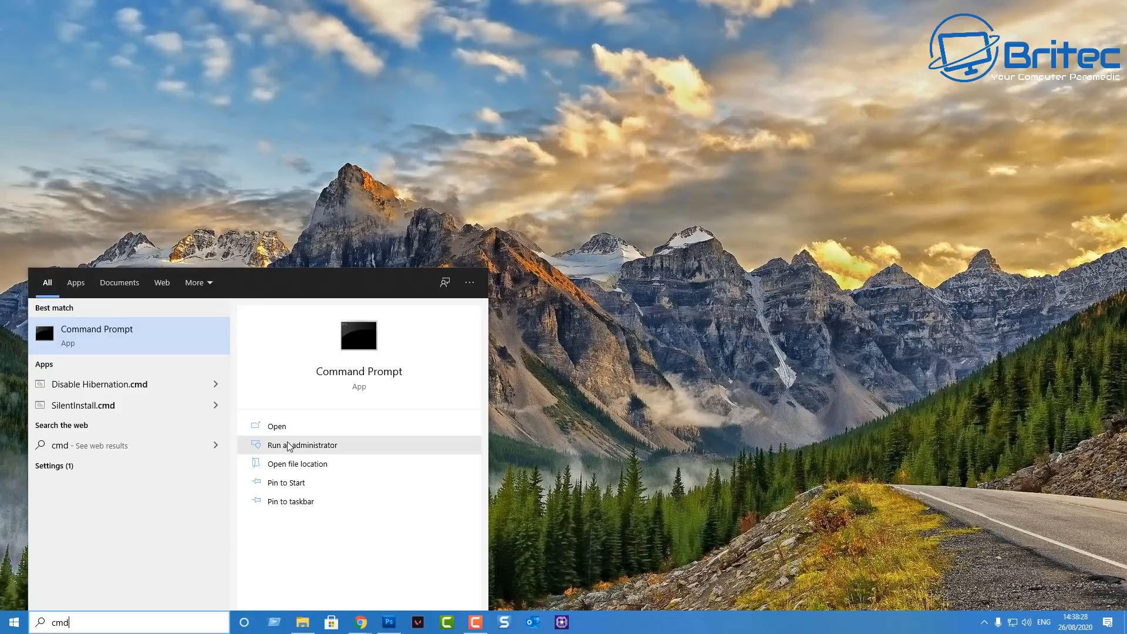
{"action": "left_click", "coordinate": [303, 444]}
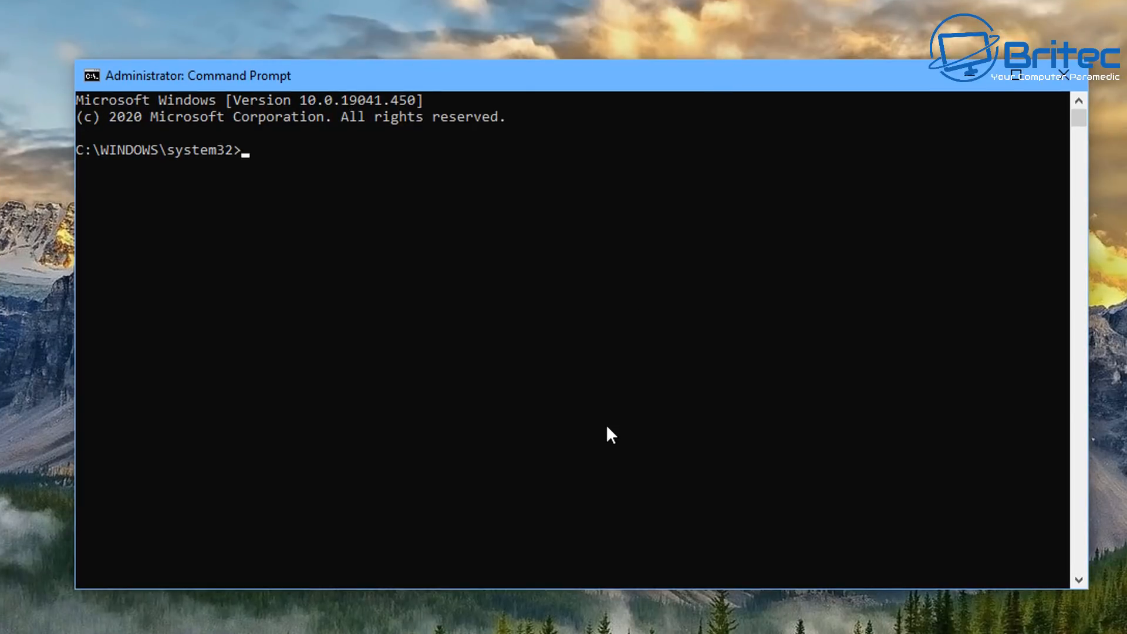
{"action": "mouse_move", "coordinate": [606, 437]}
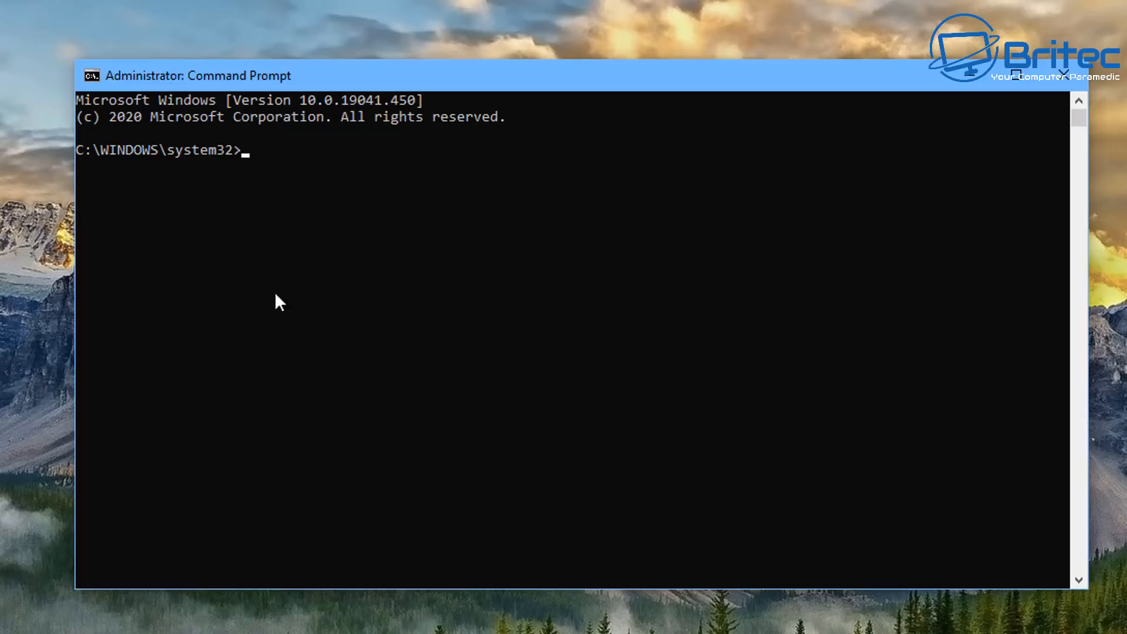
{"action": "mouse_move", "coordinate": [248, 216]}
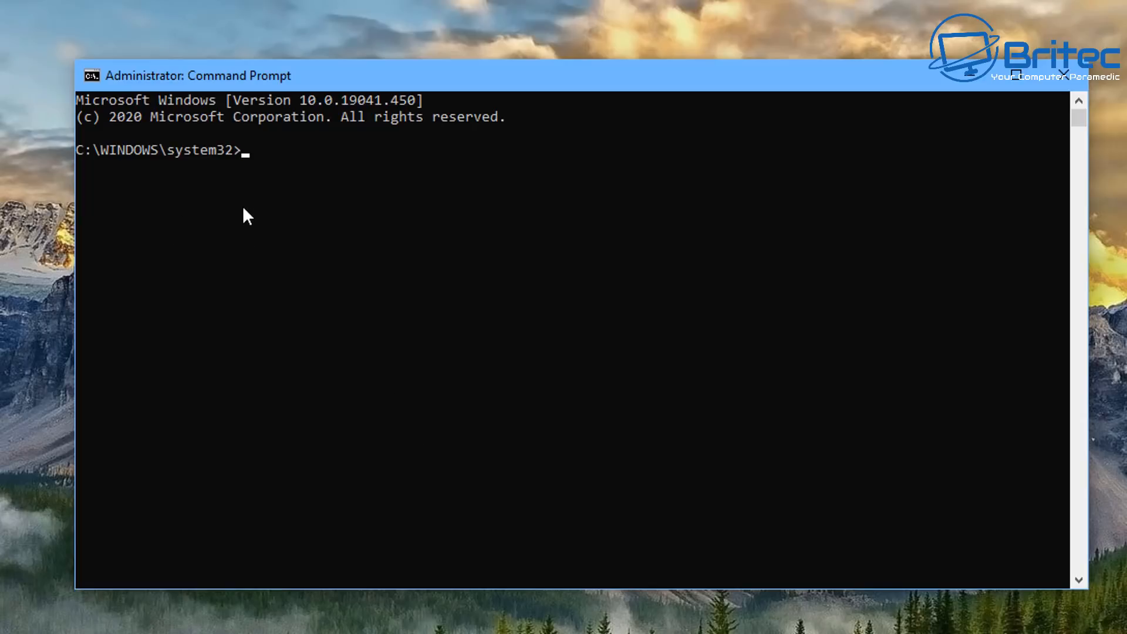
{"action": "type", "text": "ch"}
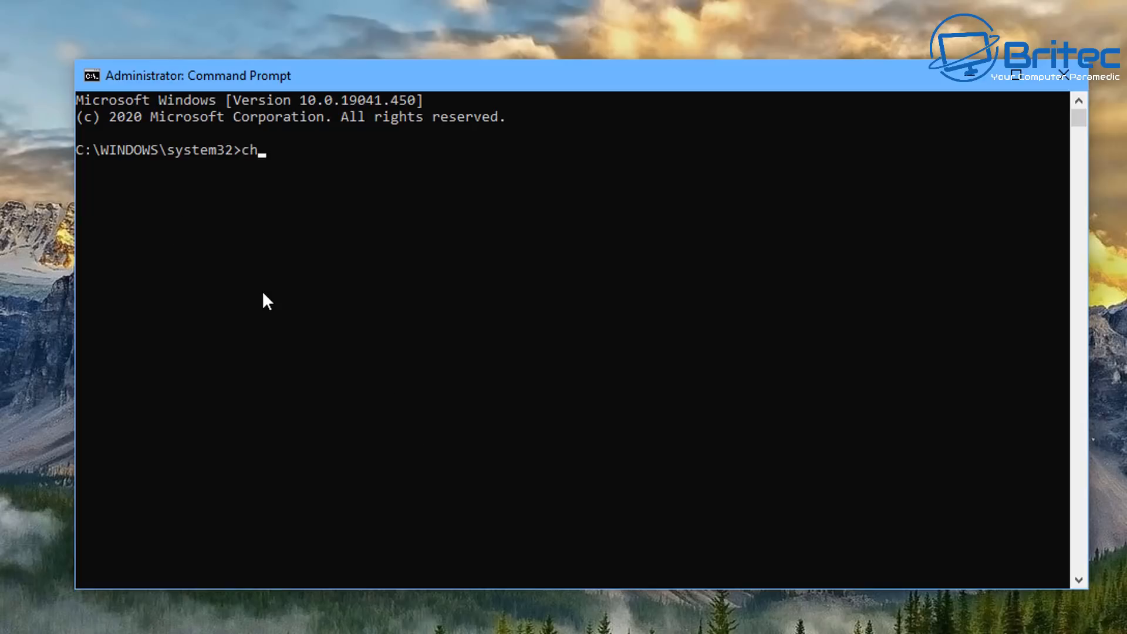
{"action": "type", "text": "kdsk"}
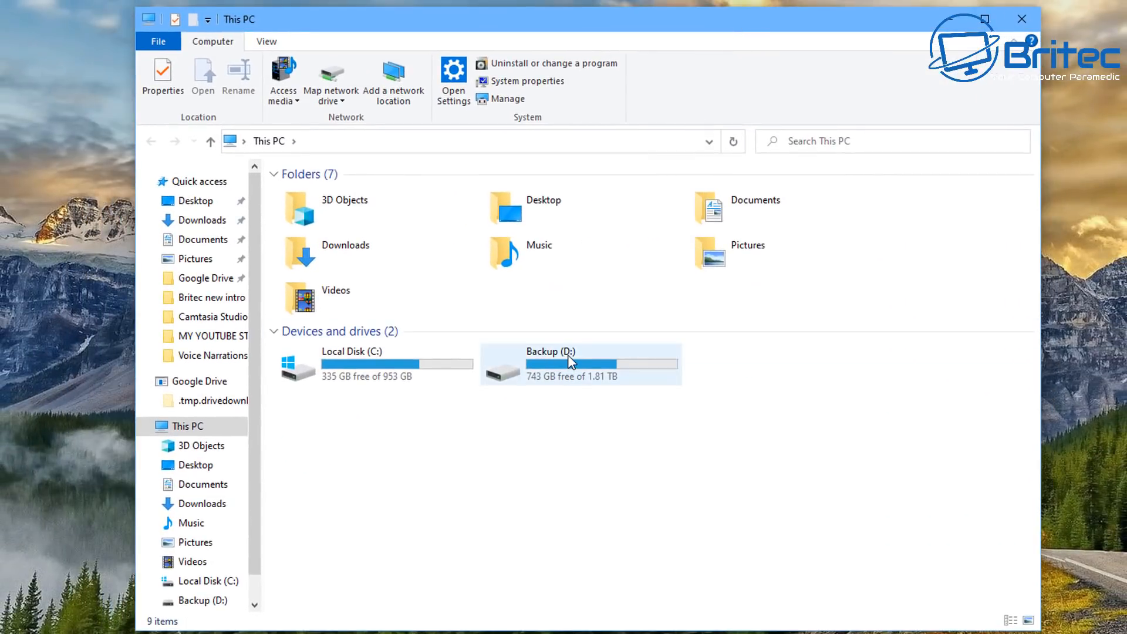
{"action": "mouse_move", "coordinate": [571, 360]}
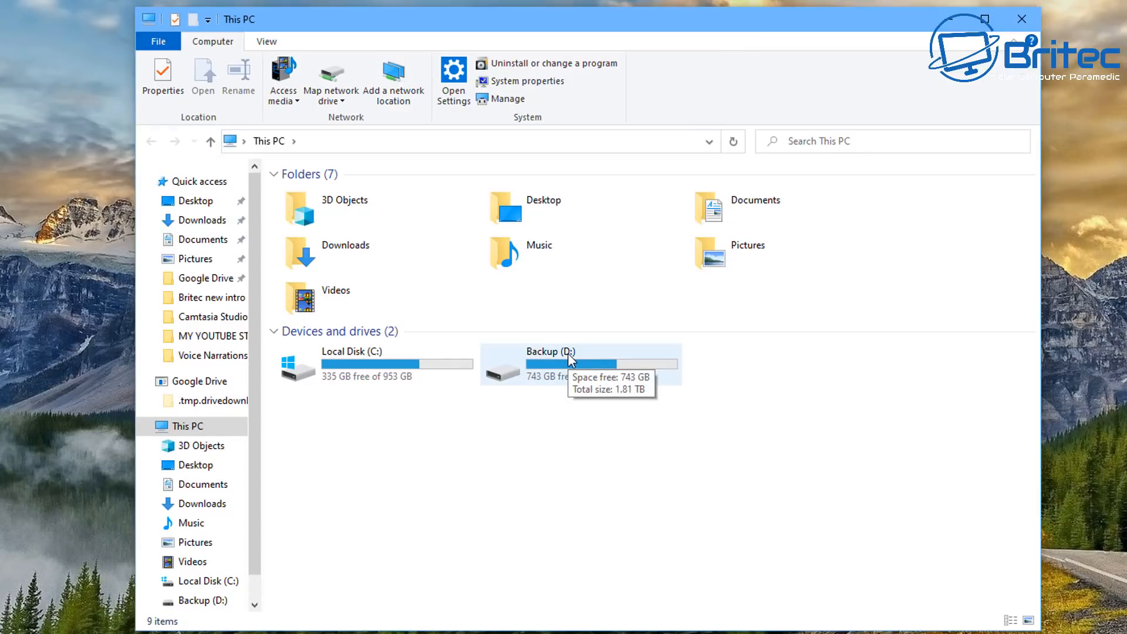
{"action": "left_click", "coordinate": [162, 77]}
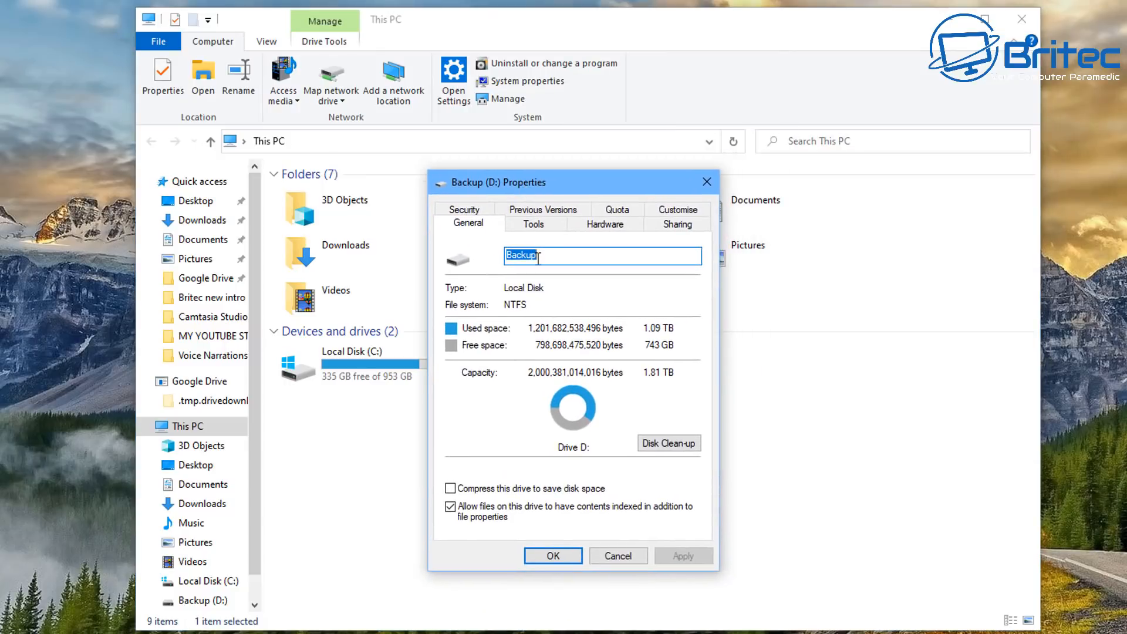
{"action": "left_click", "coordinate": [533, 223]}
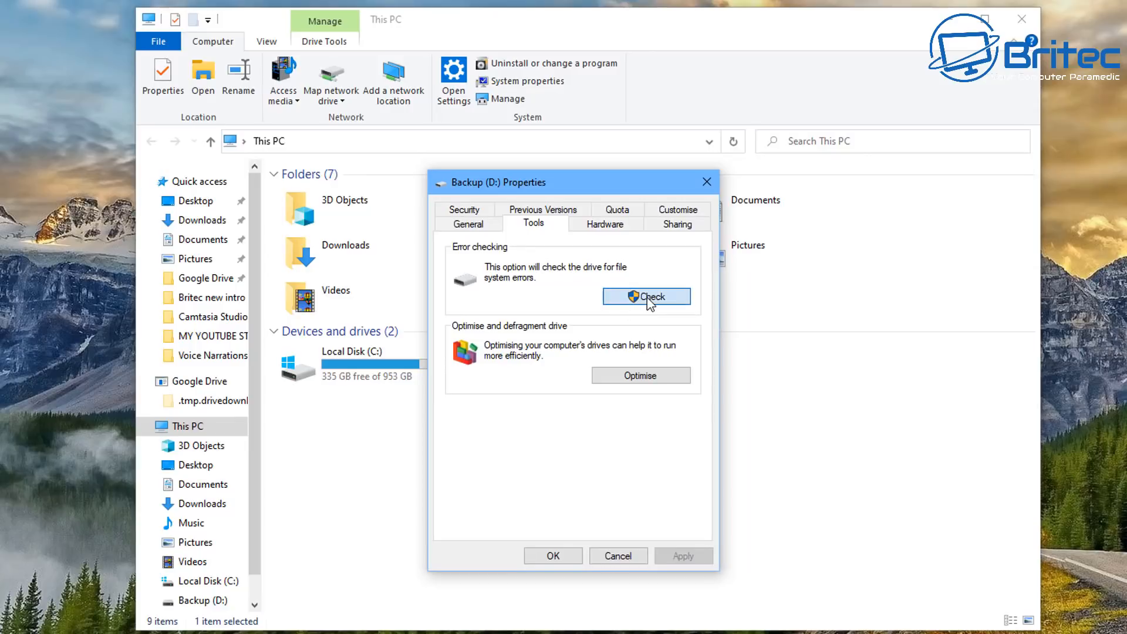
{"action": "left_click", "coordinate": [645, 297]}
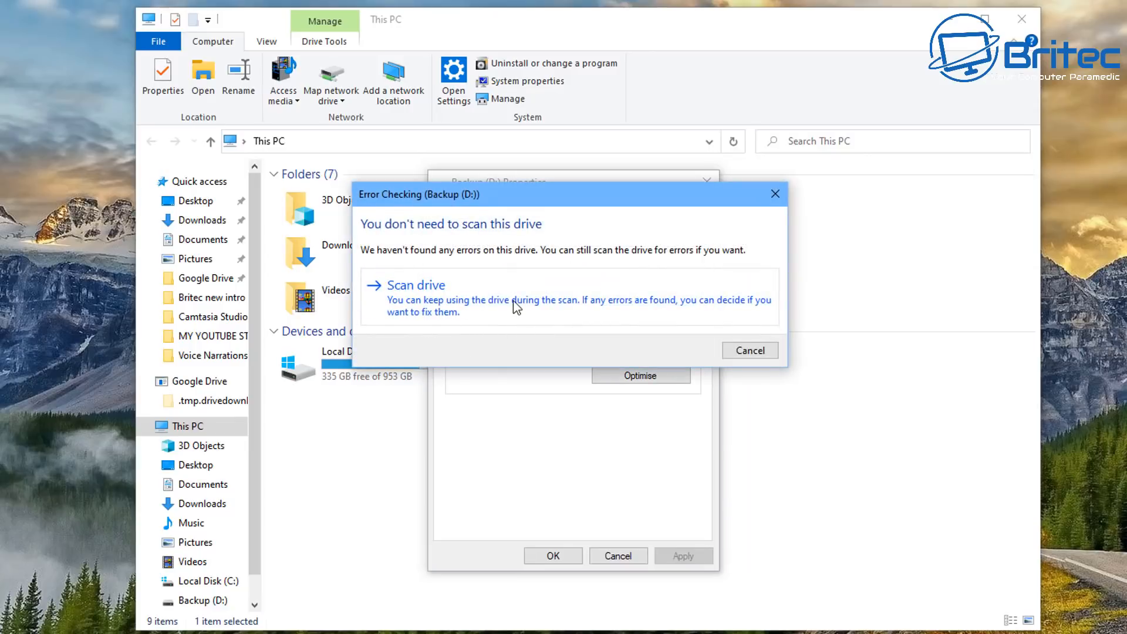
{"action": "mouse_move", "coordinate": [468, 297]}
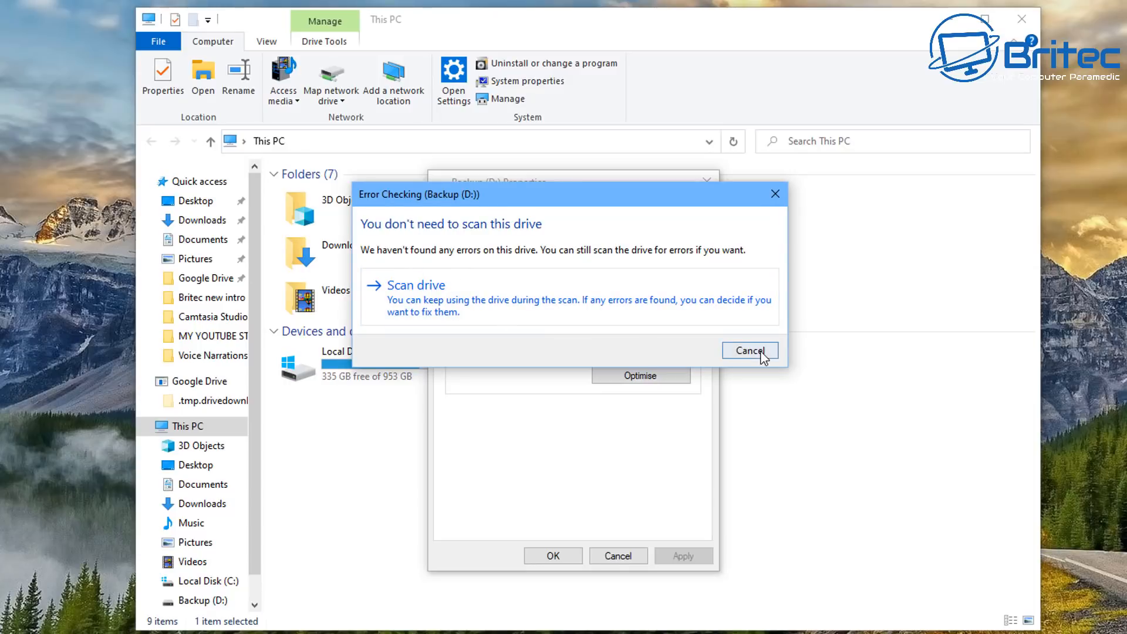
{"action": "left_click", "coordinate": [749, 349]}
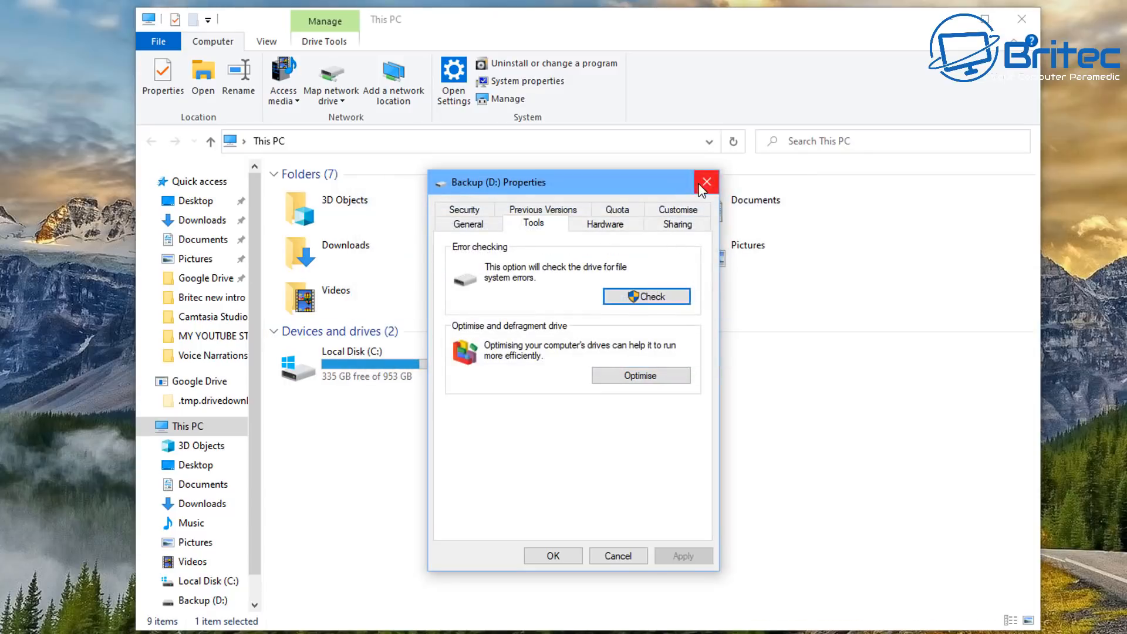
{"action": "left_click", "coordinate": [705, 181]}
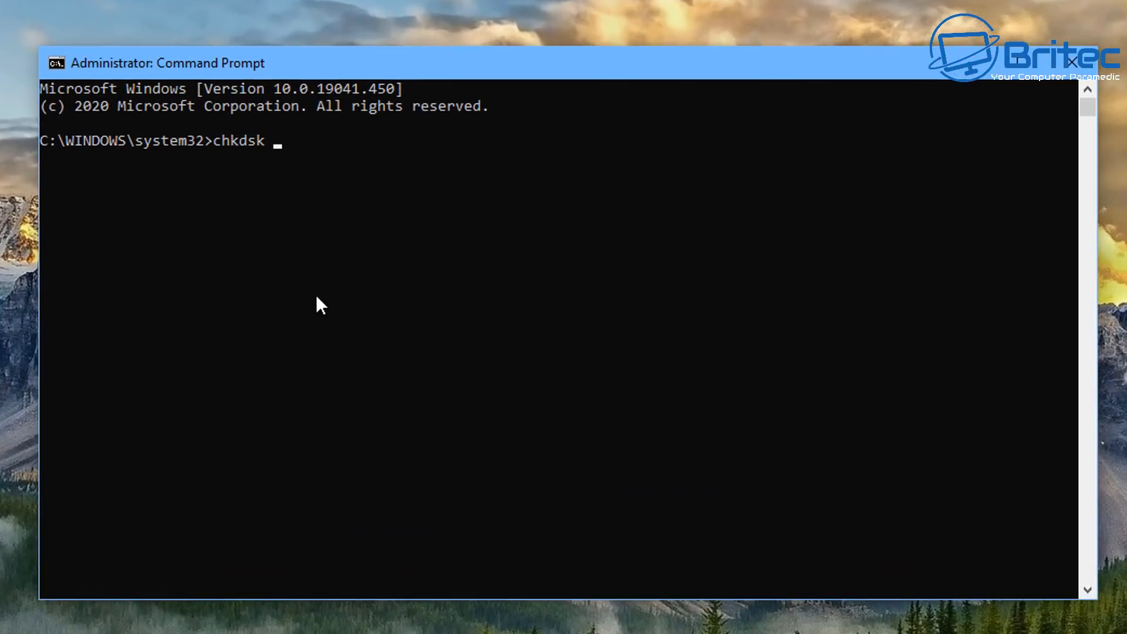
- Attempt chkdsk d: /f, see D: reported in use, and re-enter chkdsk d: for another try
{"action": "type", "text": "d:"}
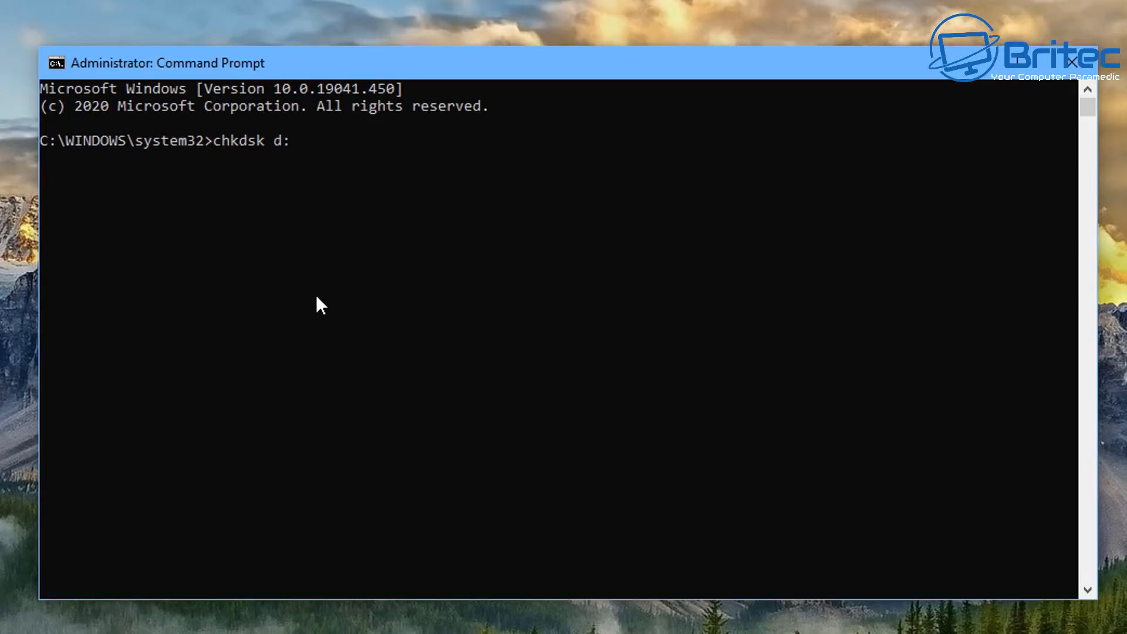
{"action": "type", "text": "/f"}
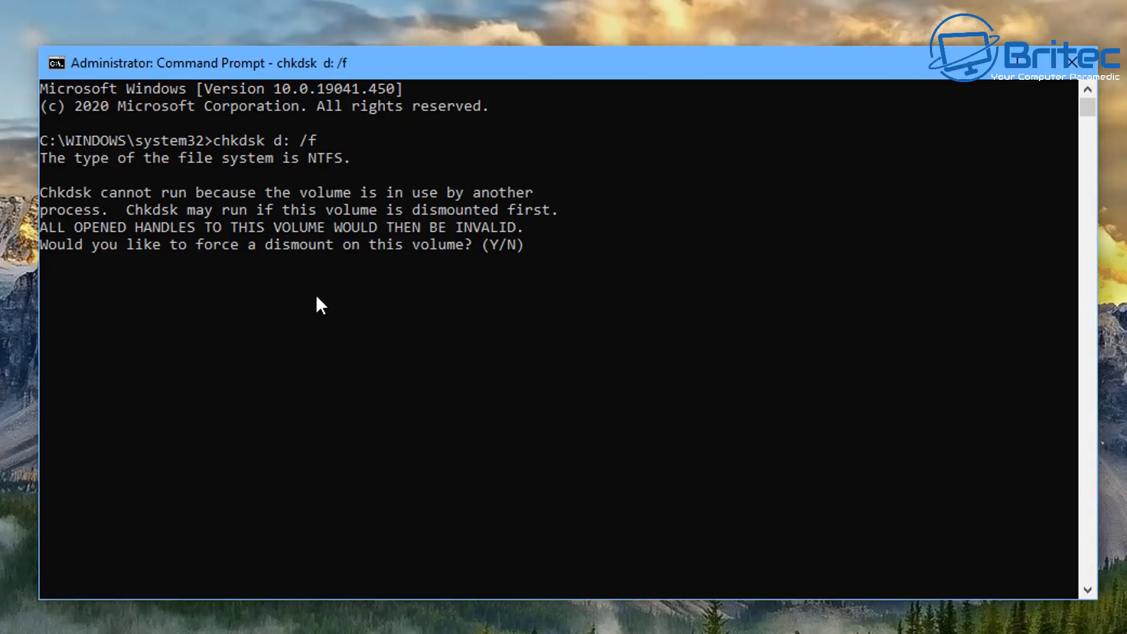
{"action": "type", "text": "n"}
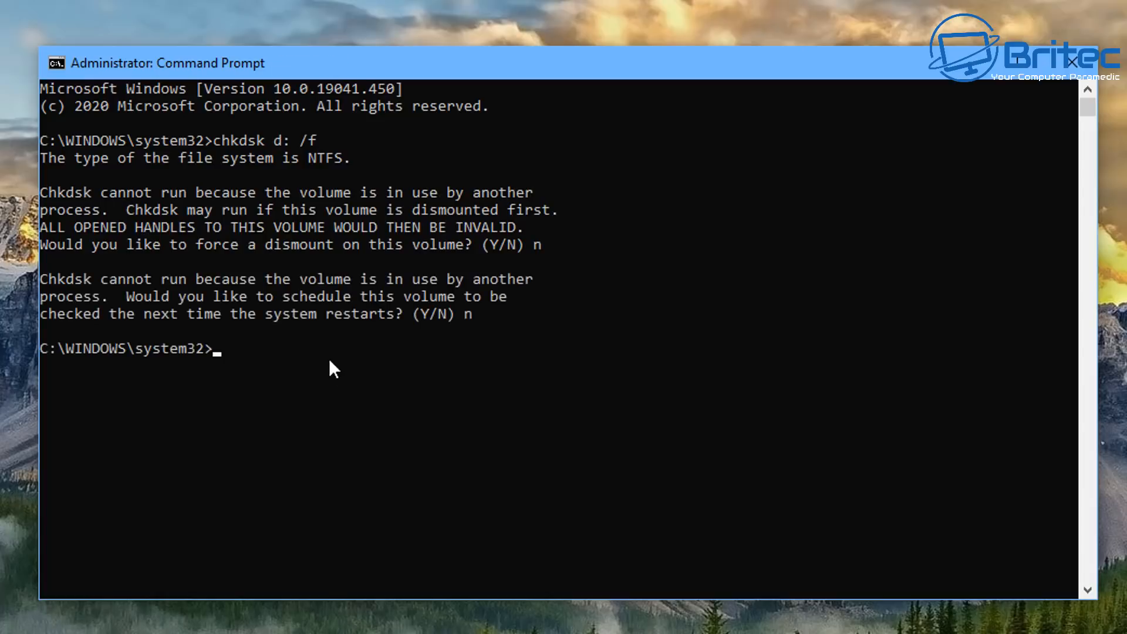
{"action": "type", "text": "c"}
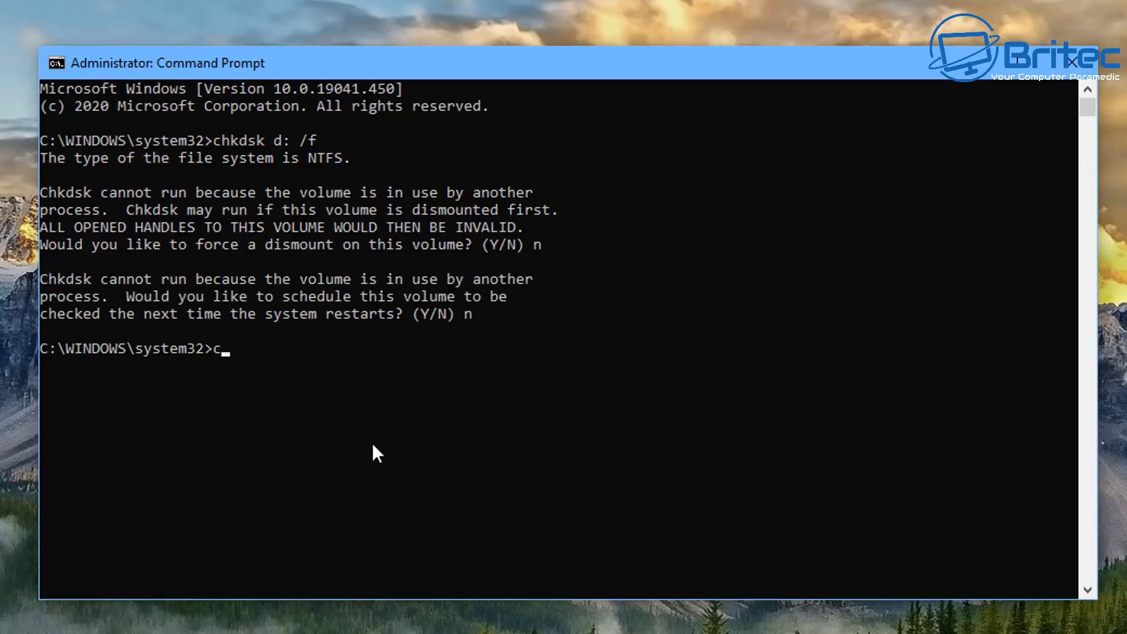
{"action": "type", "text": "hkdsk"}
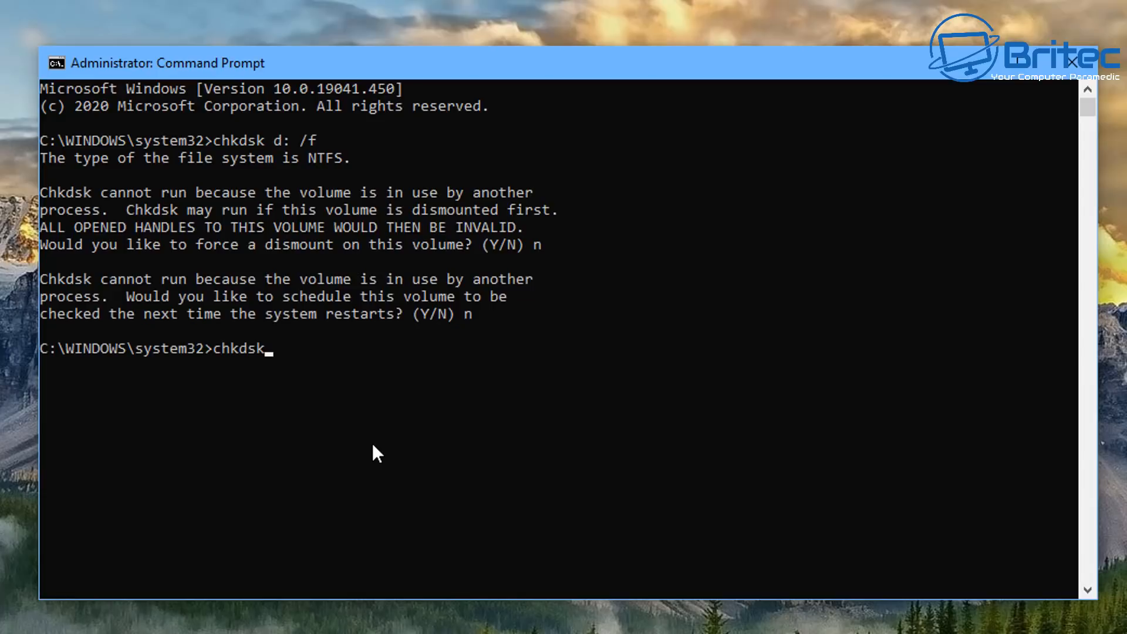
{"action": "type", "text": "d"}
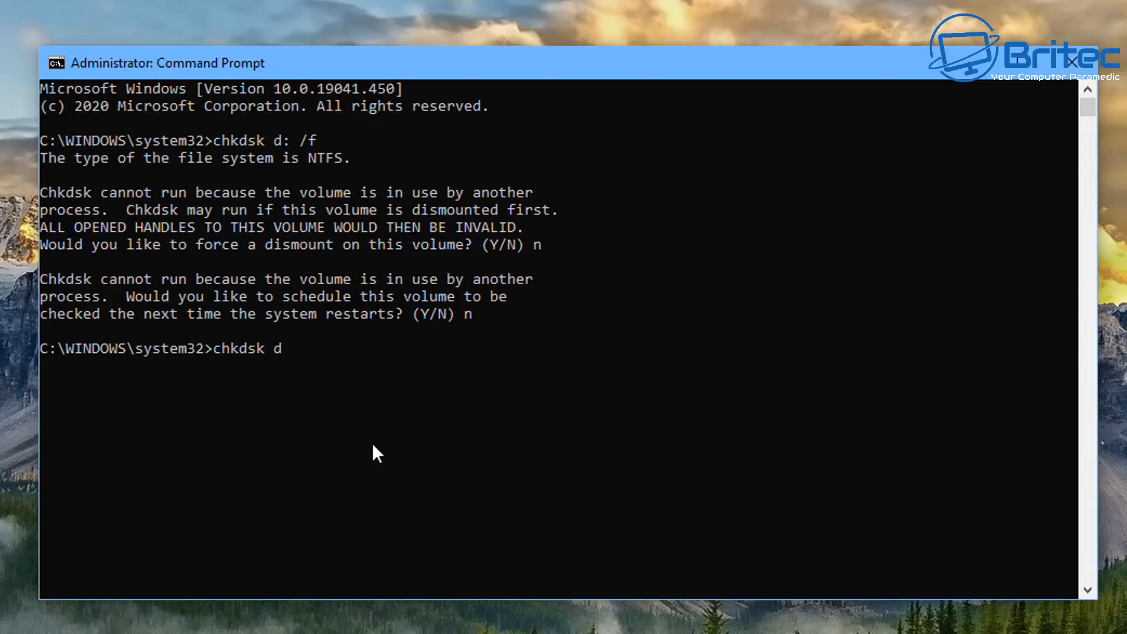
{"action": "type", "text": ":"}
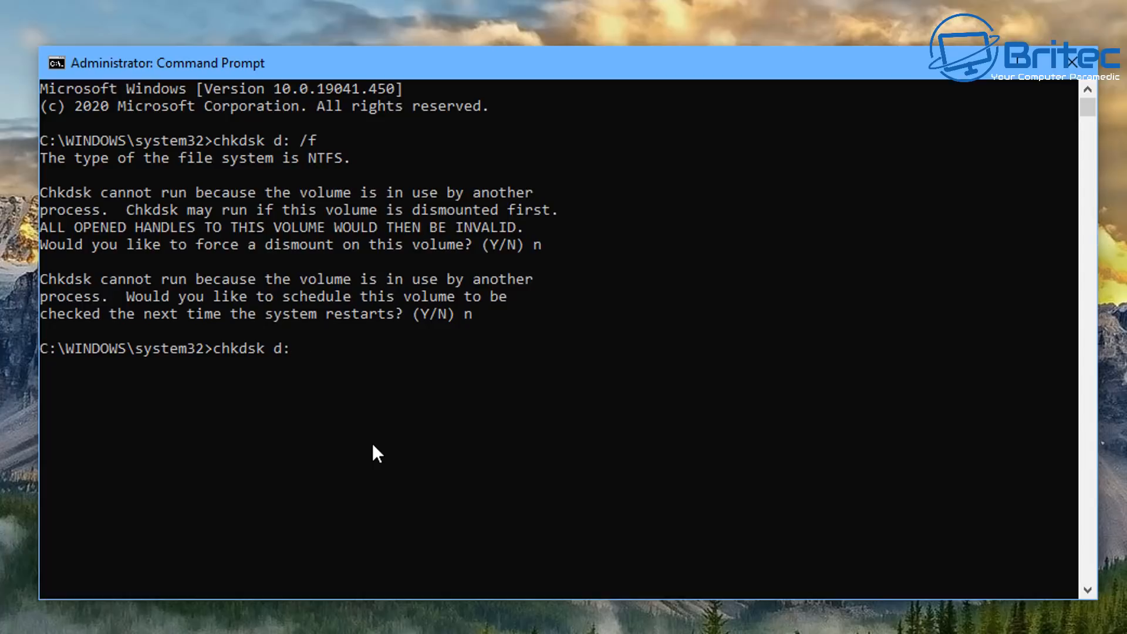
- Run chkdsk d: /f /x /r, dismounting Backup (D:) and scanning it for errors and bad sectors
{"action": "type", "text": "/f"}
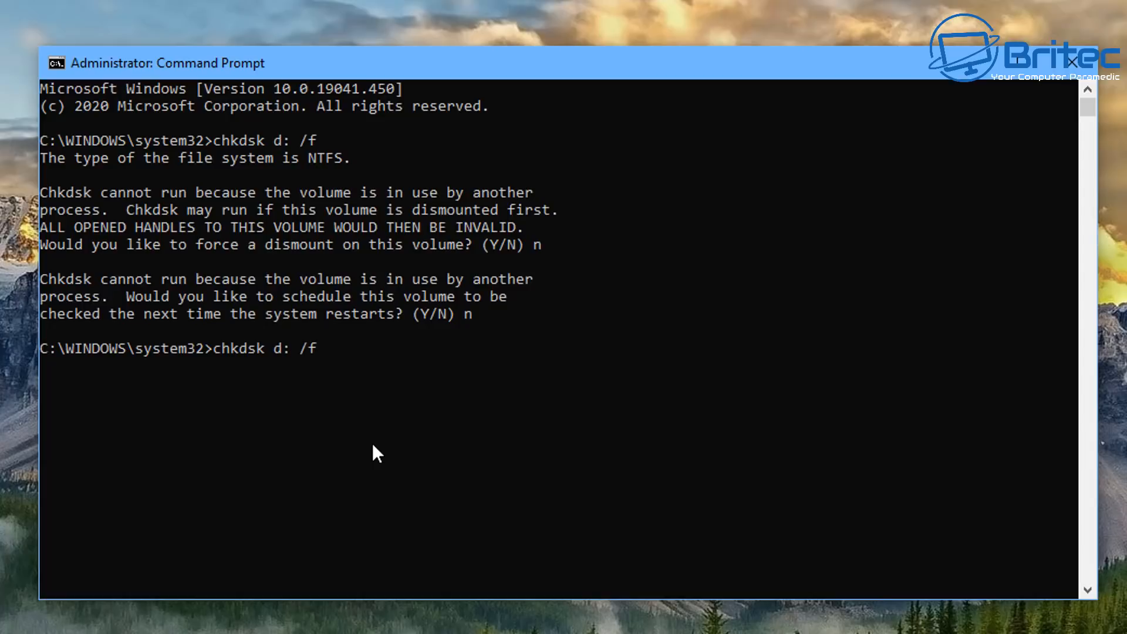
{"action": "type", "text": "/"}
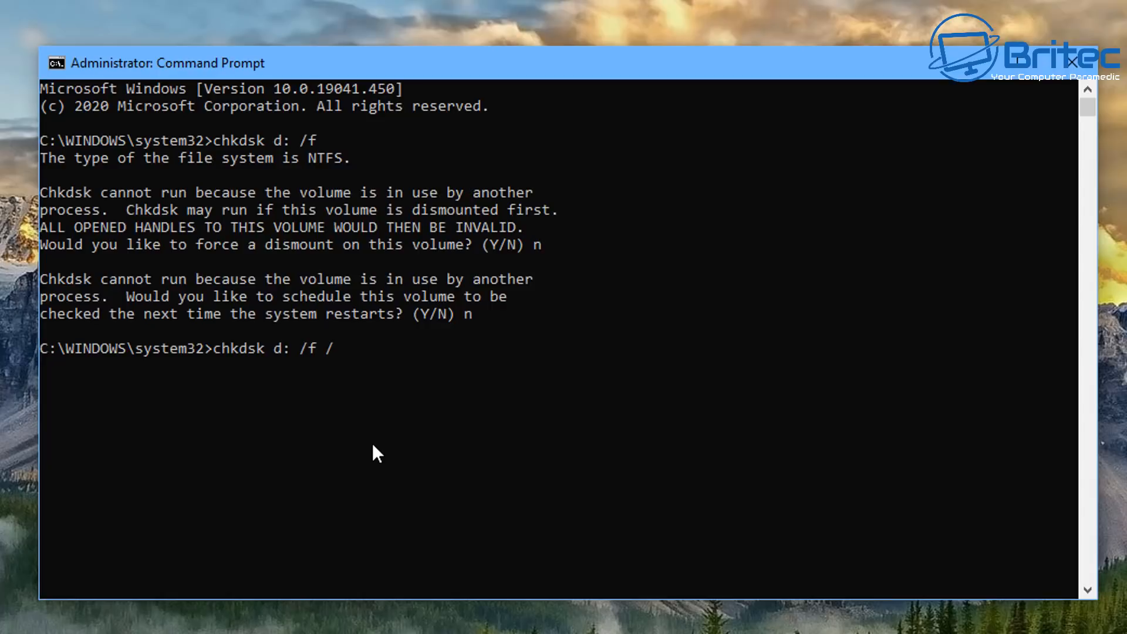
{"action": "type", "text": "x"}
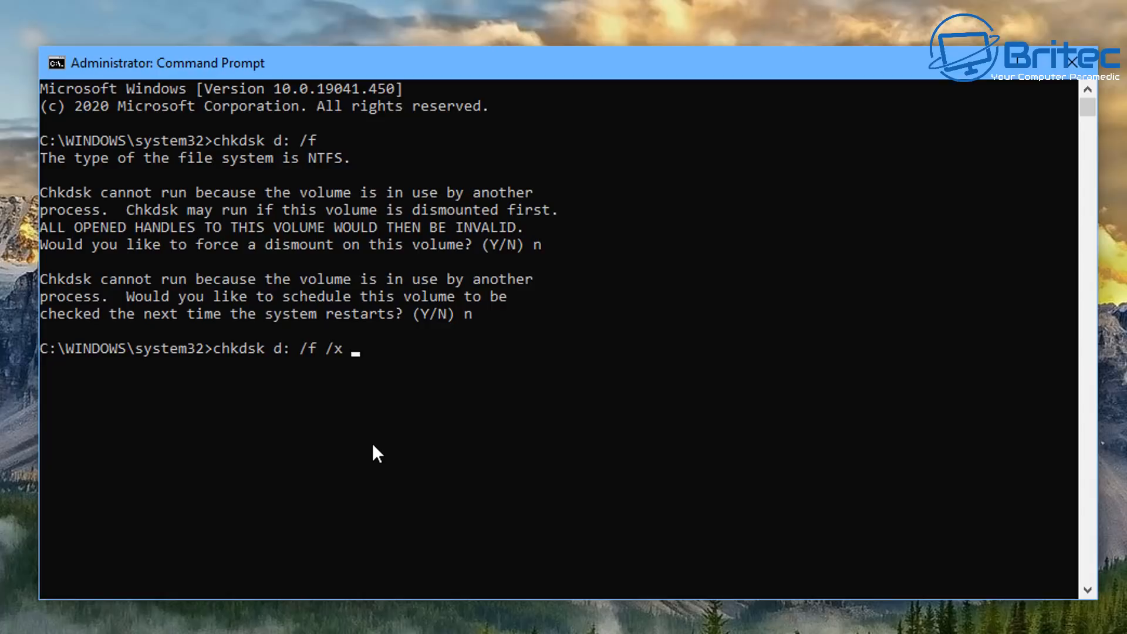
{"action": "type", "text": "/r"}
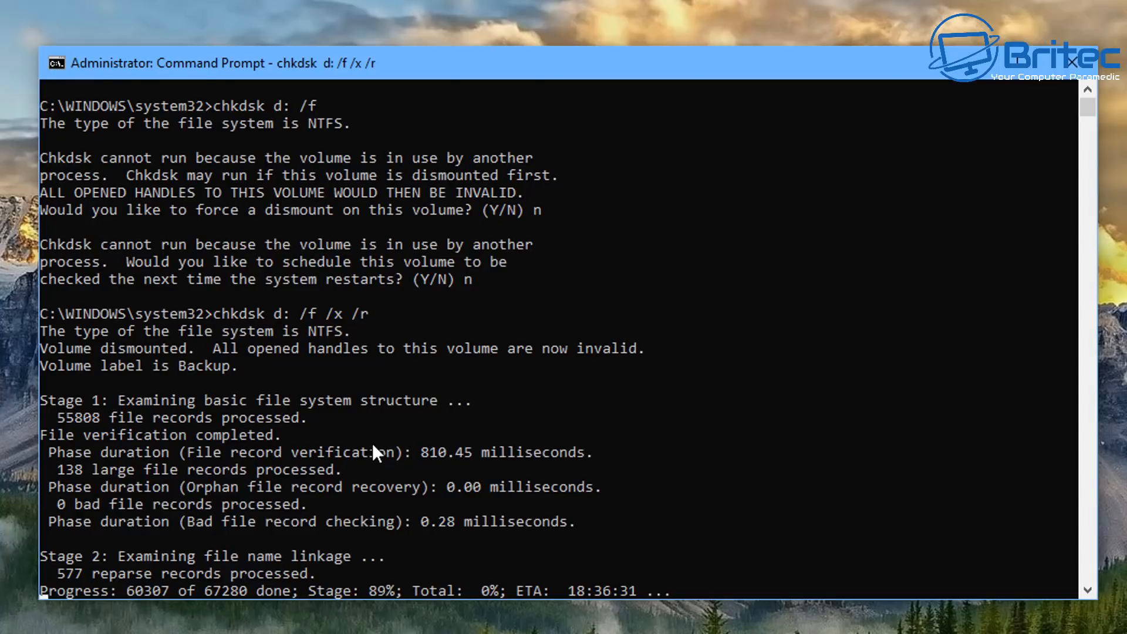
{"action": "scroll", "scroll_direction": "down", "scroll_amount": 3}
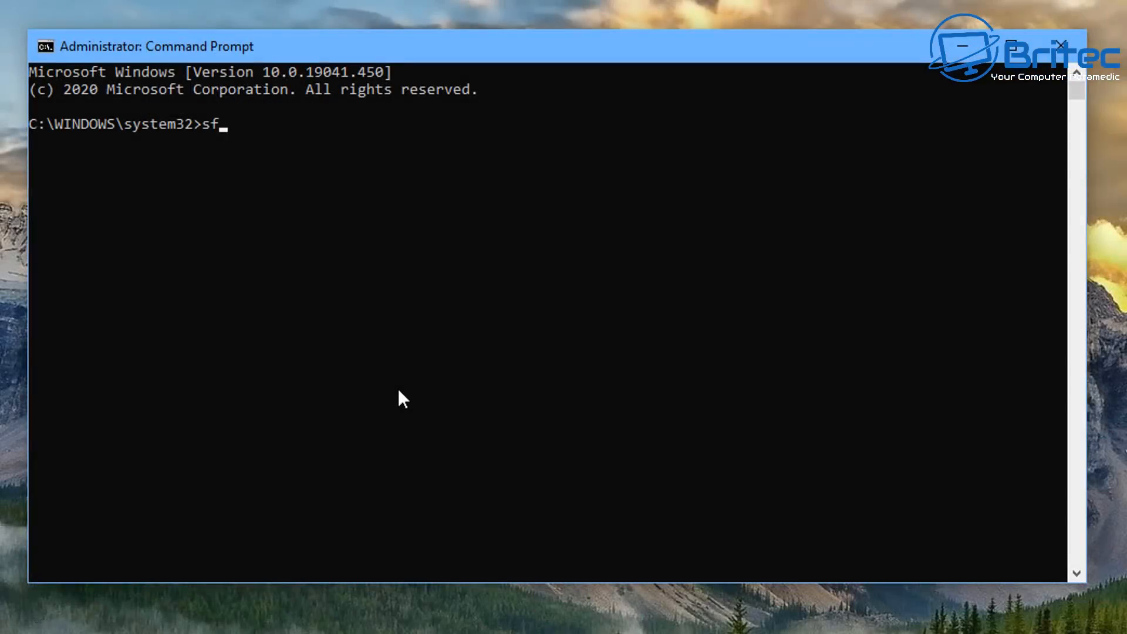
- Run sfc /scannow, confirm no integrity violations, and close the Command Prompt window
{"action": "type", "text": "c /sca"}
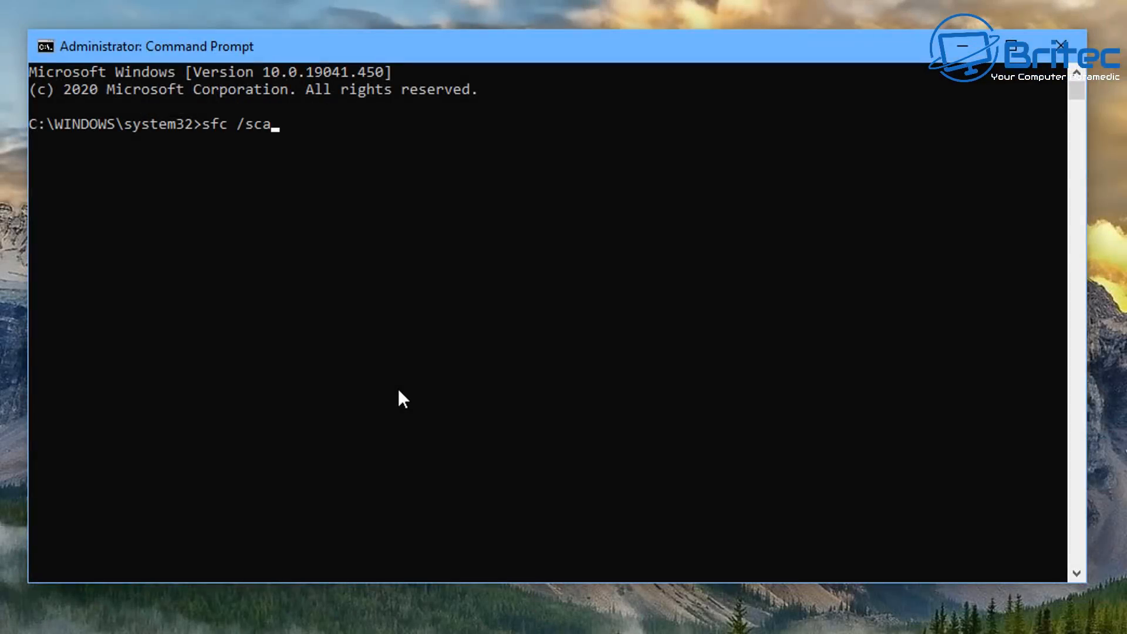
{"action": "type", "text": "nnow"}
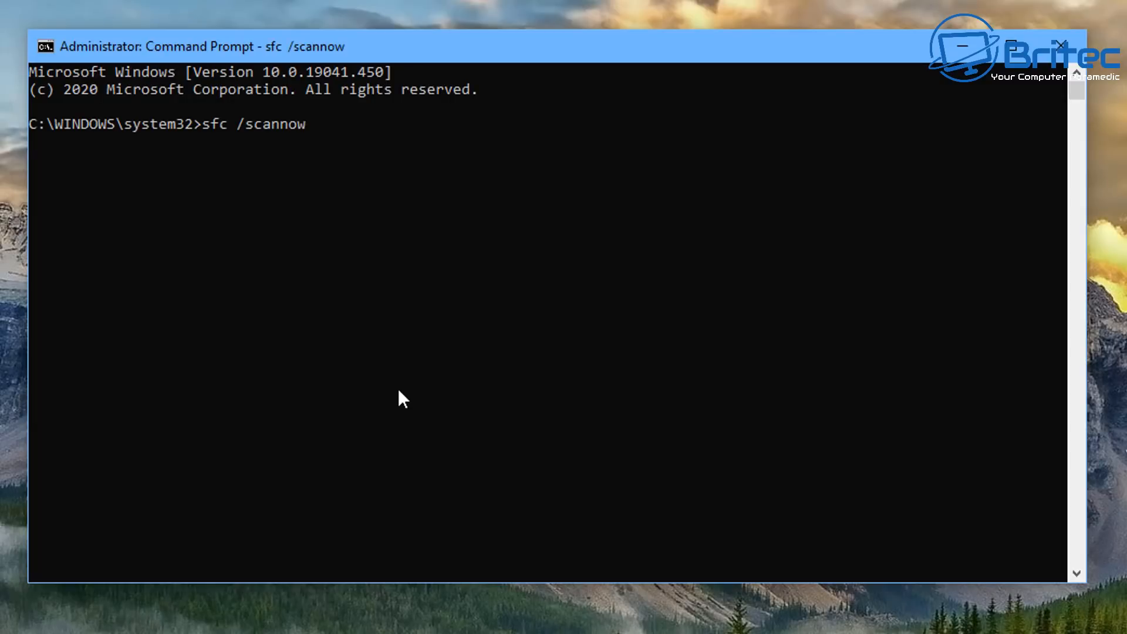
{"action": "key", "text": "Enter"}
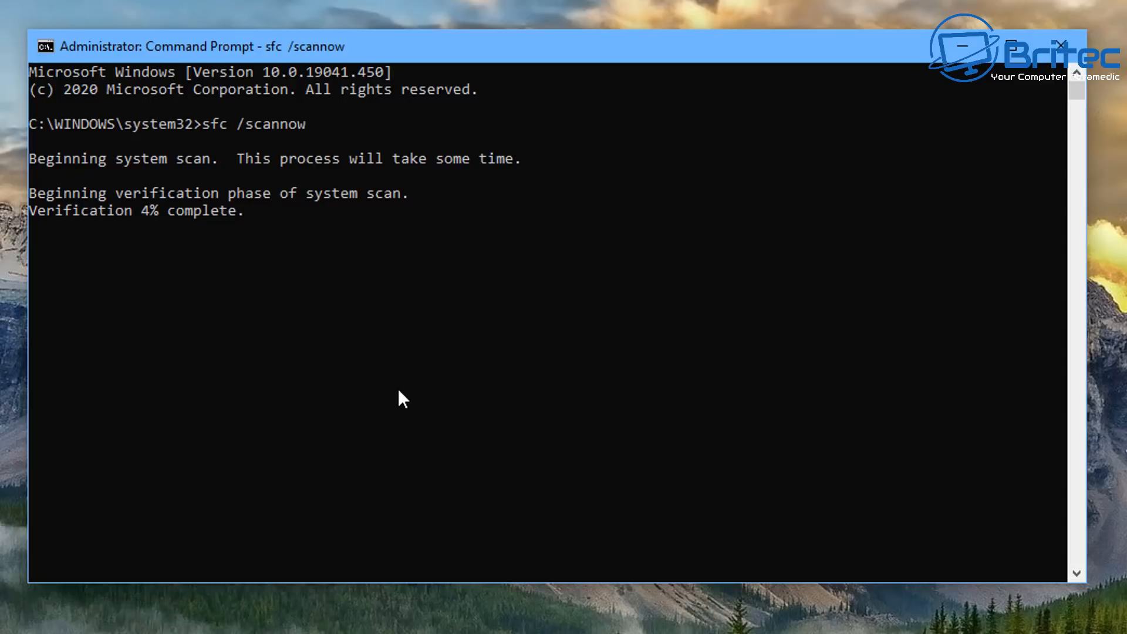
{"action": "mouse_move", "coordinate": [579, 351]}
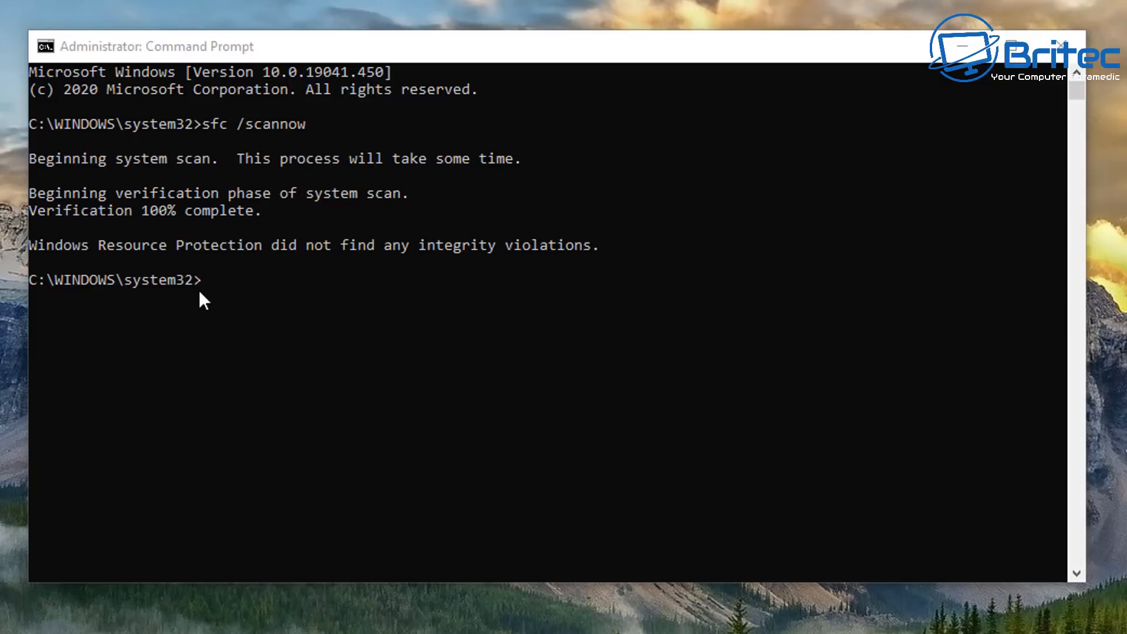
{"action": "mouse_move", "coordinate": [241, 402]}
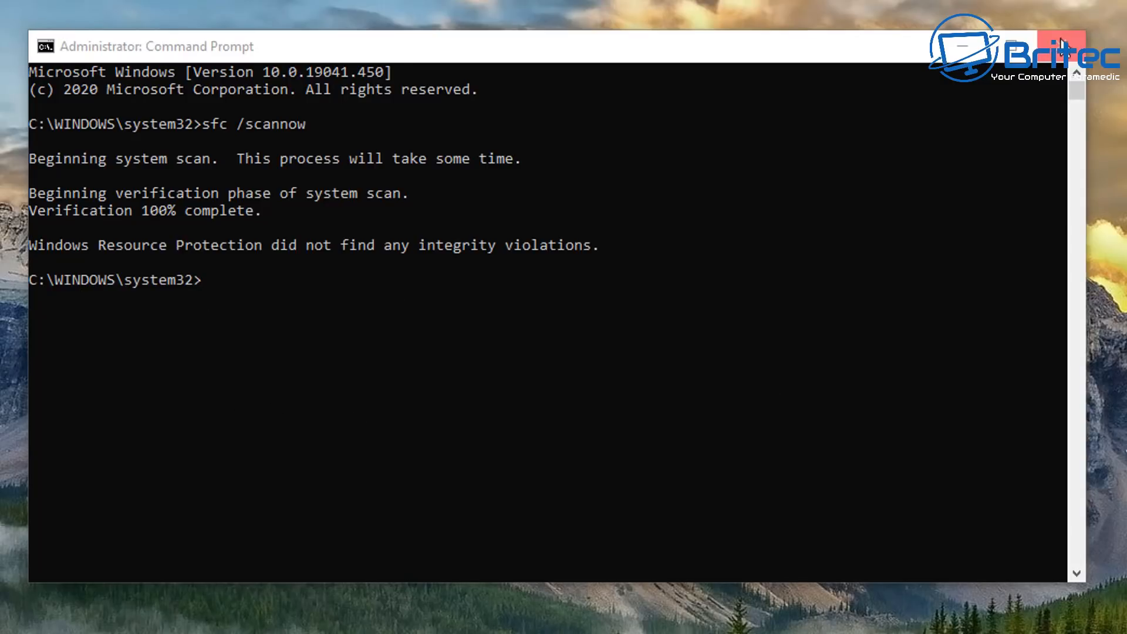
{"action": "left_click", "coordinate": [1065, 46]}
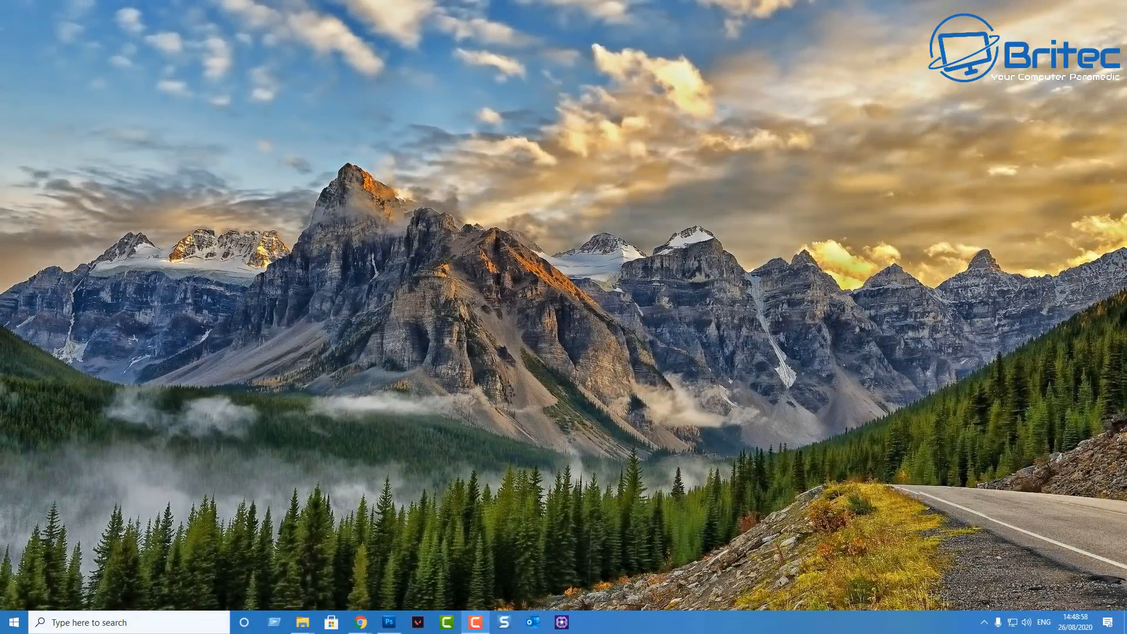
{"action": "left_click", "coordinate": [362, 622]}
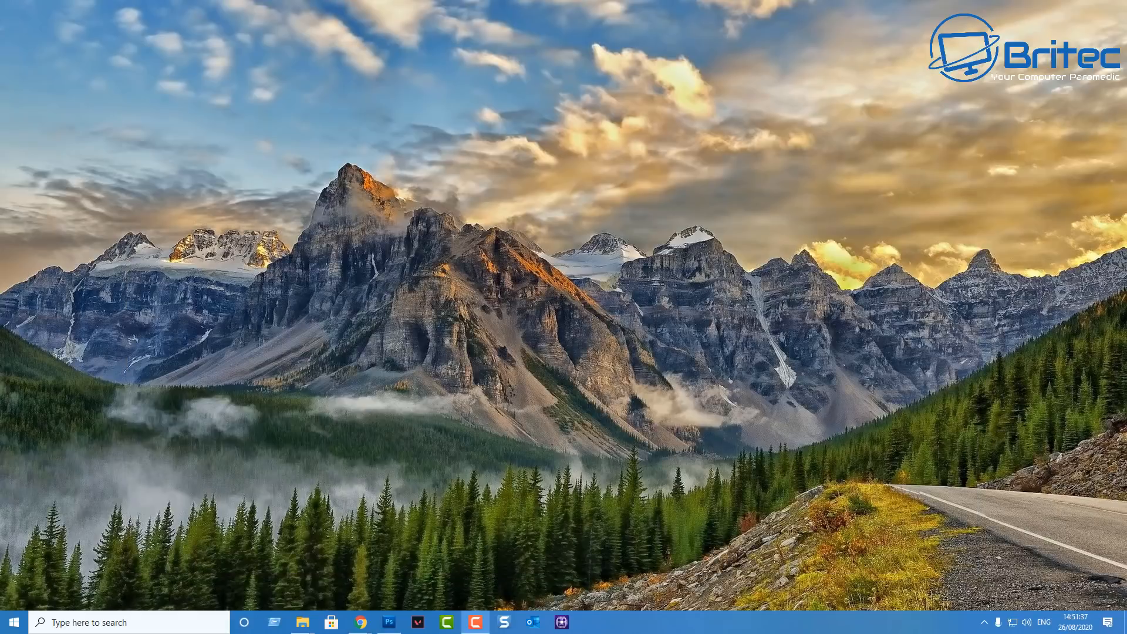
- Restore Chrome and scroll through GRC's SpinRite 6.0 overview page
{"action": "left_click", "coordinate": [362, 622]}
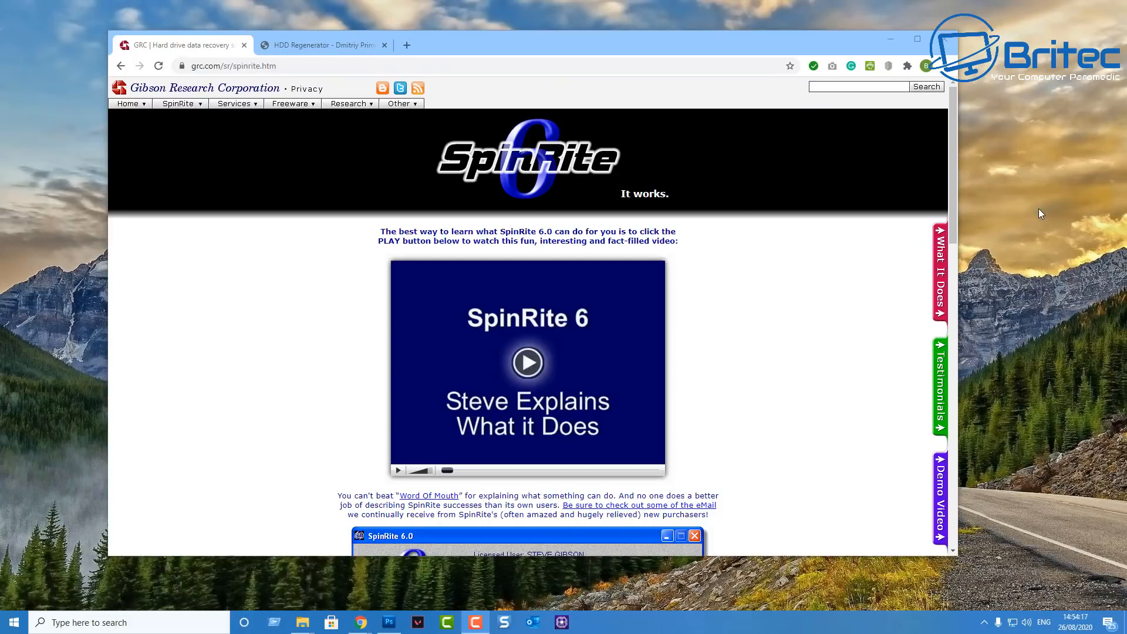
{"action": "mouse_move", "coordinate": [981, 149]}
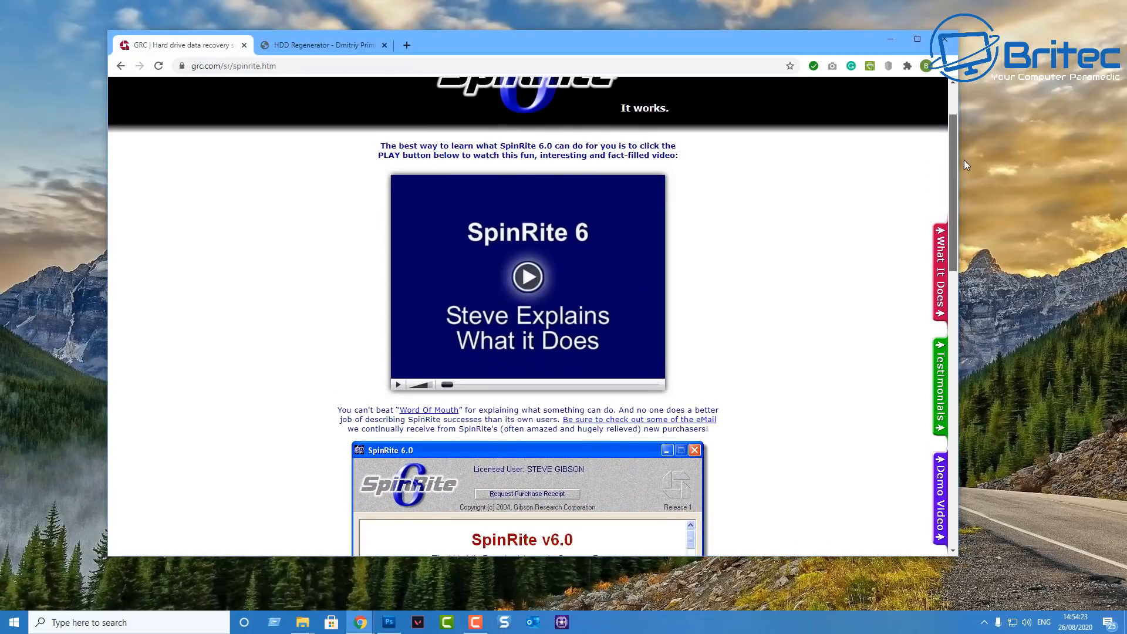
{"action": "scroll", "scroll_direction": "down", "scroll_amount": 3}
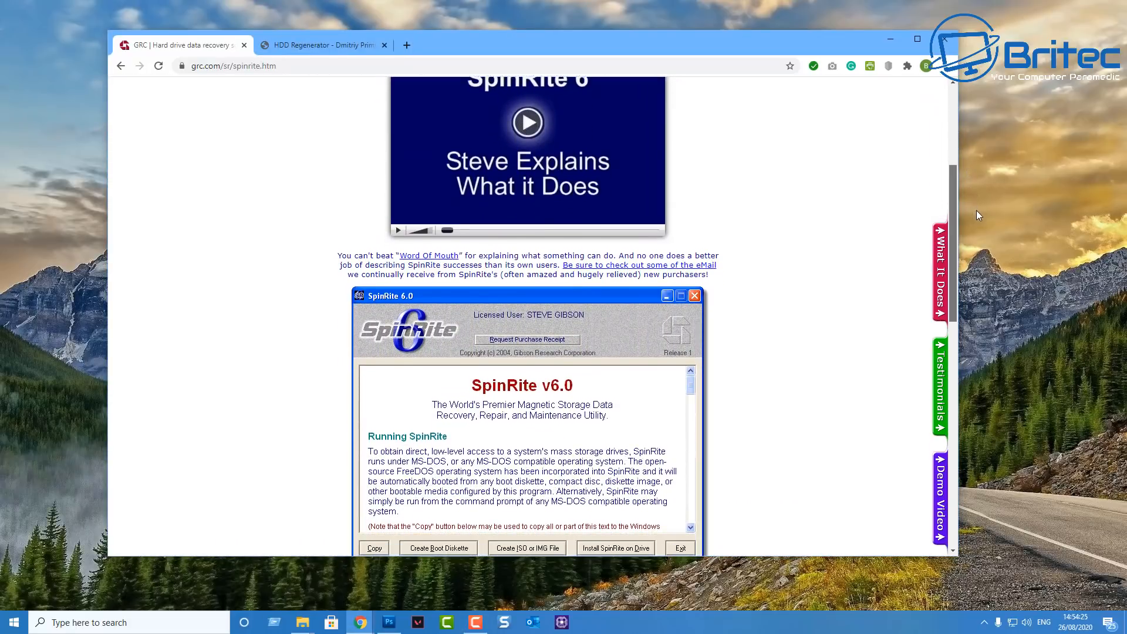
{"action": "scroll", "scroll_direction": "down", "scroll_amount": 3}
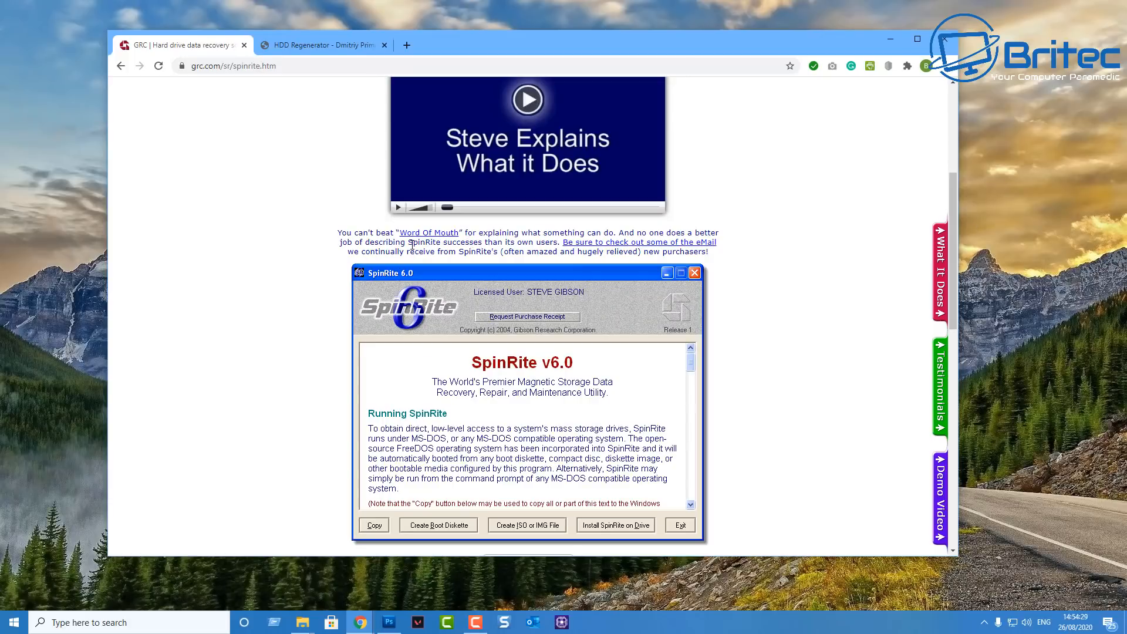
{"action": "mouse_move", "coordinate": [236, 107]}
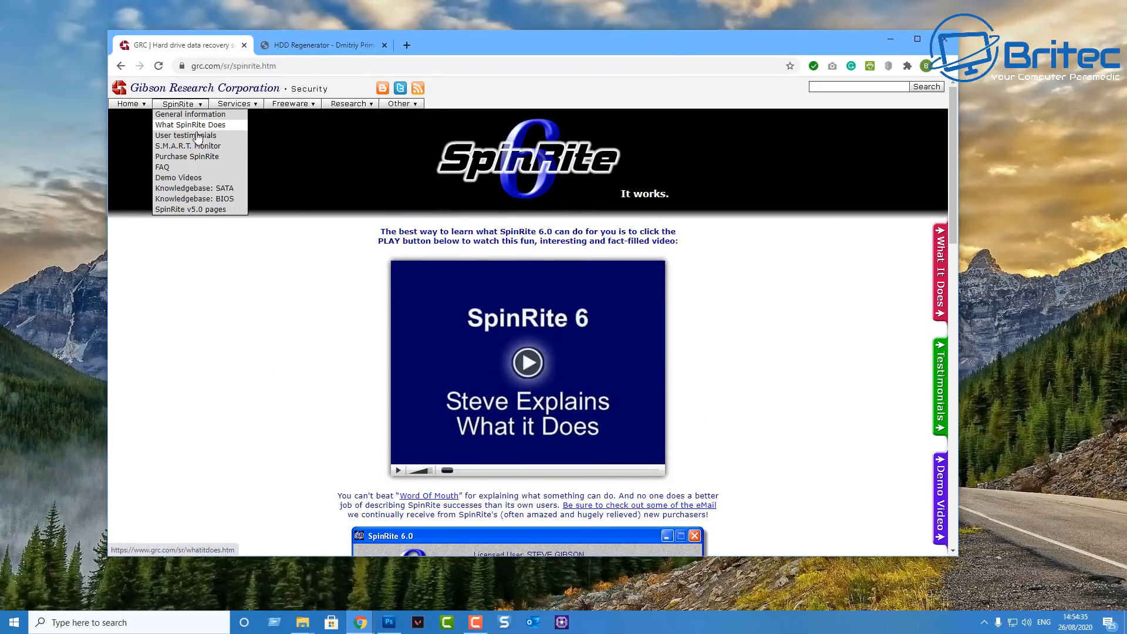
- View SpinRite's S.M.A.R.T. Monitor page, then move to the HDD Regenerator 2011 product tab
{"action": "left_click", "coordinate": [188, 146]}
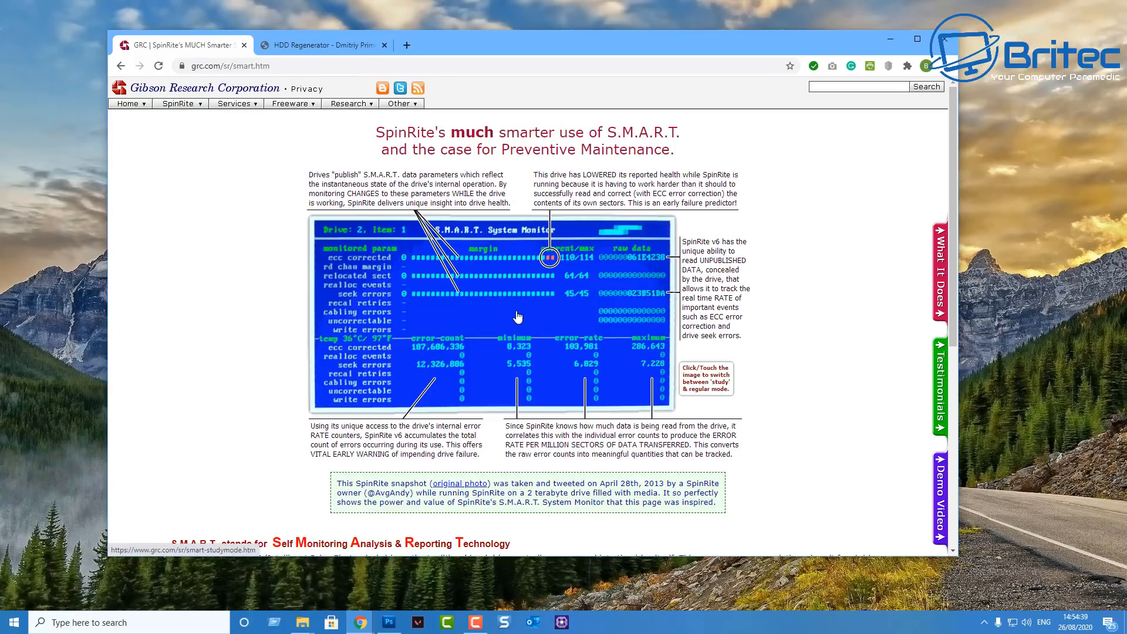
{"action": "left_click", "coordinate": [178, 104]}
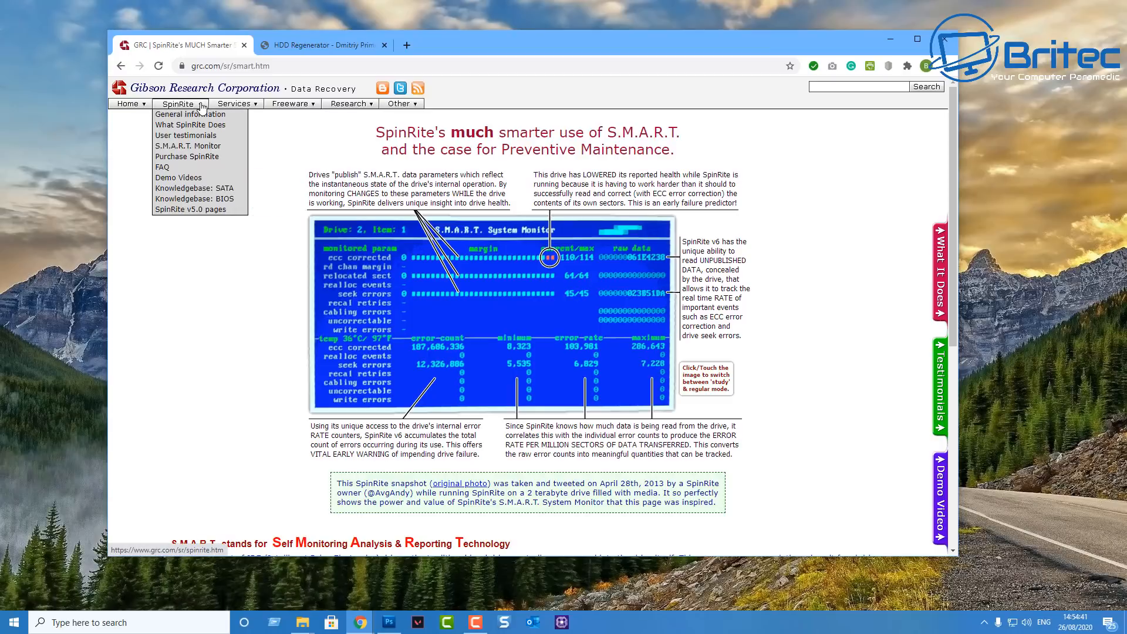
{"action": "mouse_move", "coordinate": [308, 77]}
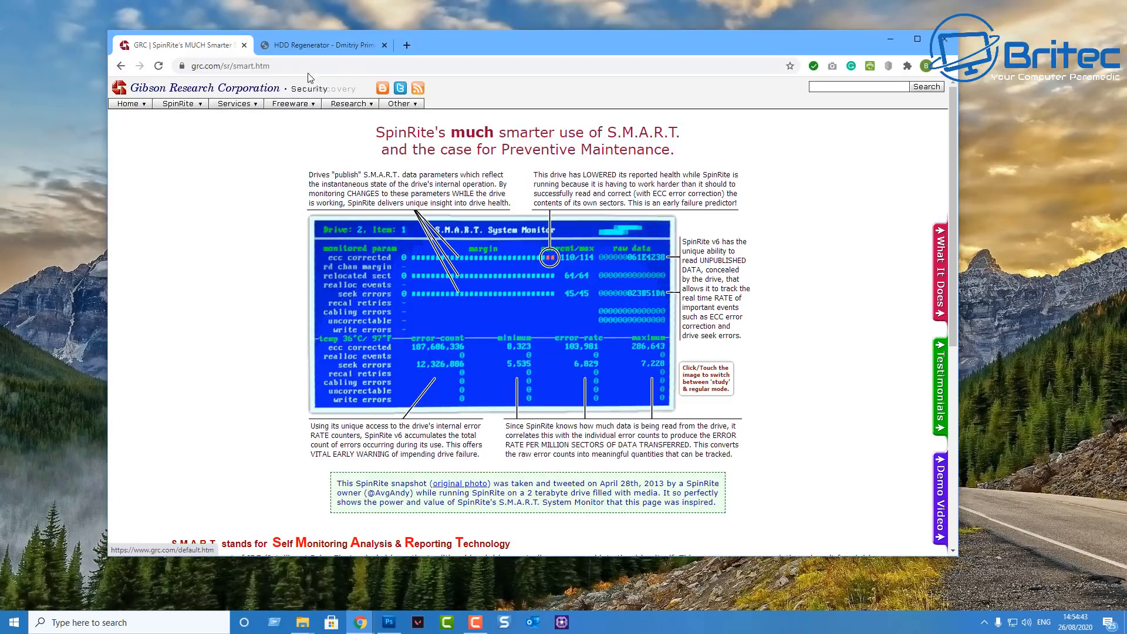
{"action": "left_click", "coordinate": [324, 45]}
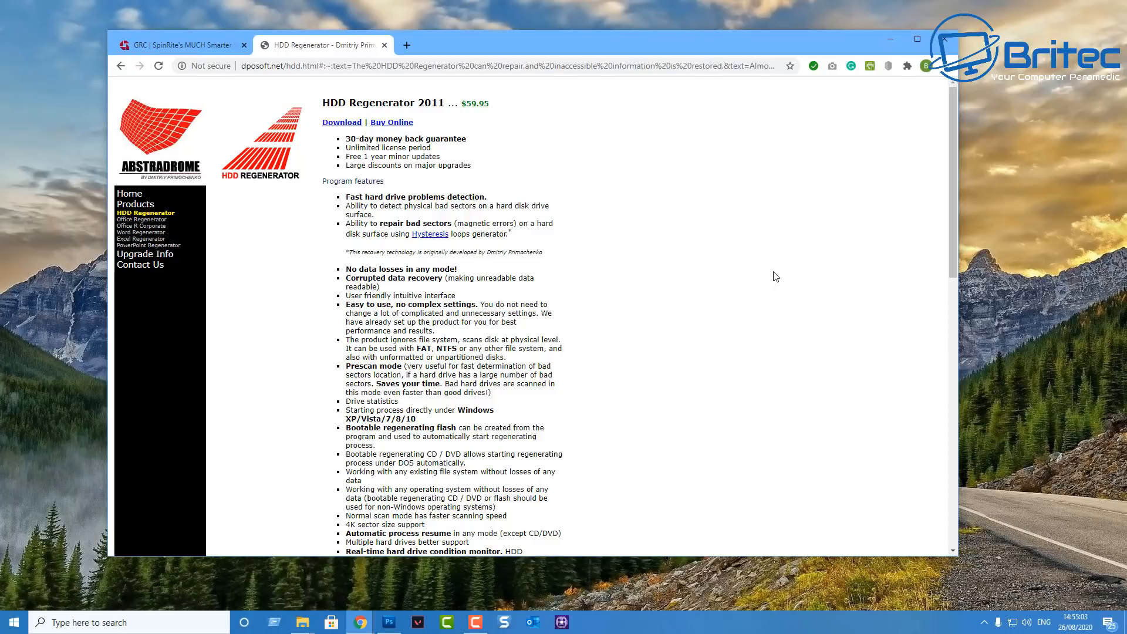
{"action": "mouse_move", "coordinate": [883, 90]}
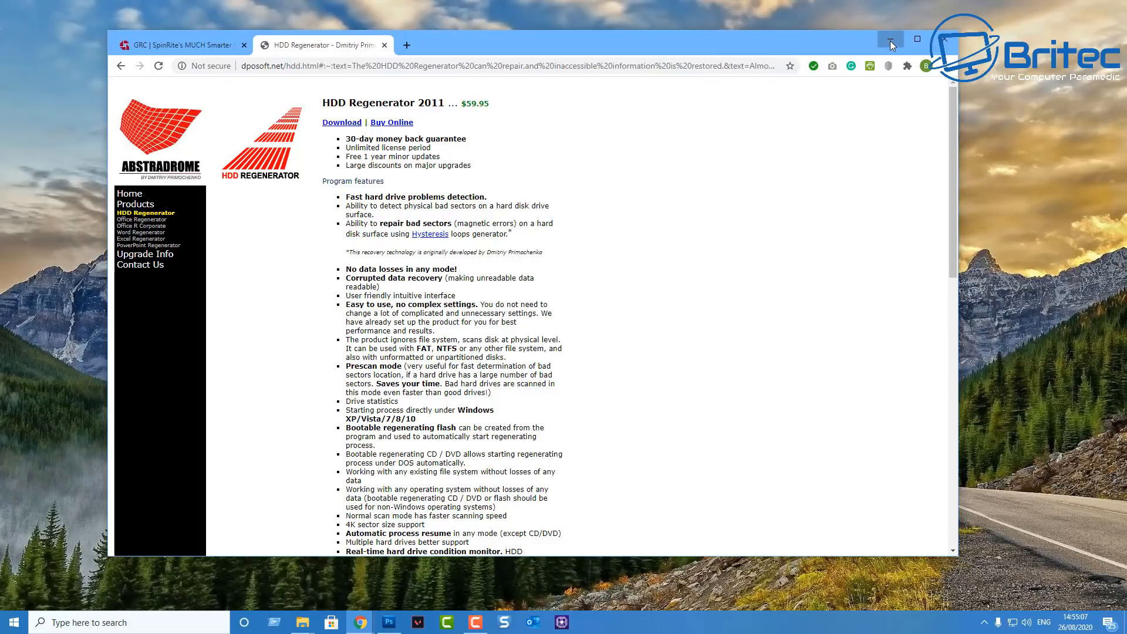
{"action": "left_click", "coordinate": [891, 39]}
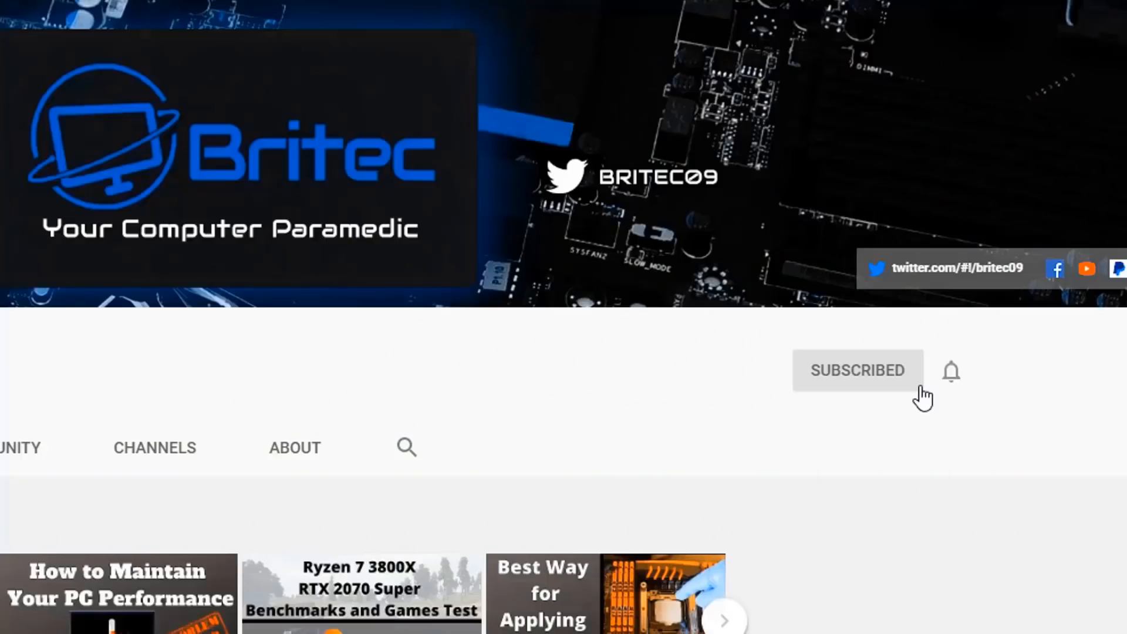
{"action": "mouse_move", "coordinate": [955, 385]}
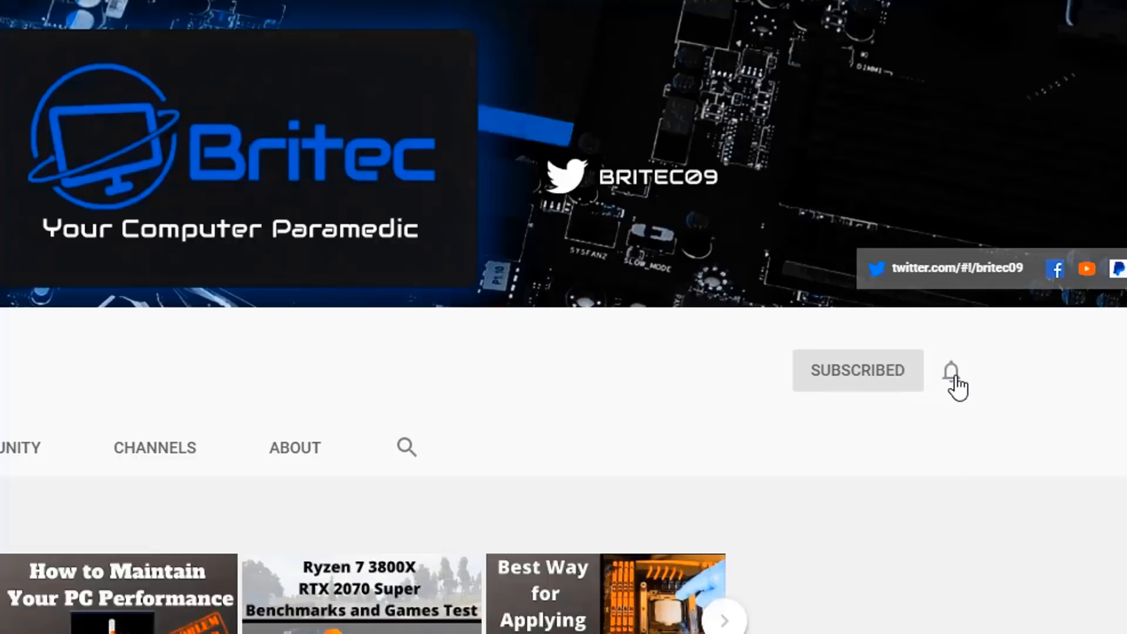
- Show the All / Personalized notification options via the bell next to Subscribed
{"action": "left_click", "coordinate": [950, 371]}
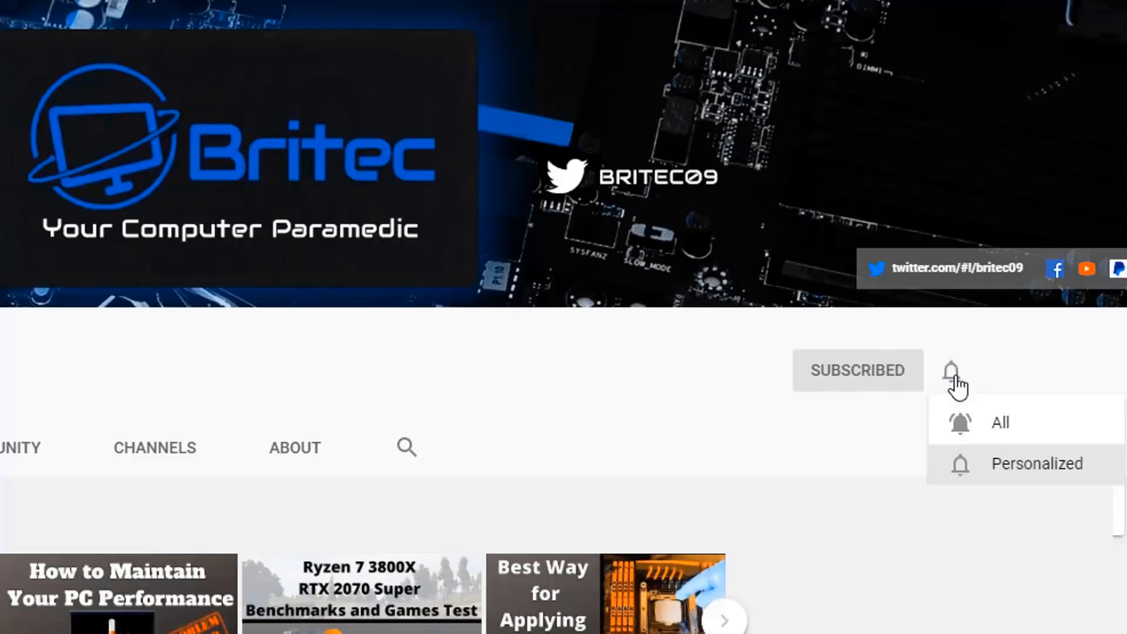
{"action": "mouse_move", "coordinate": [988, 427]}
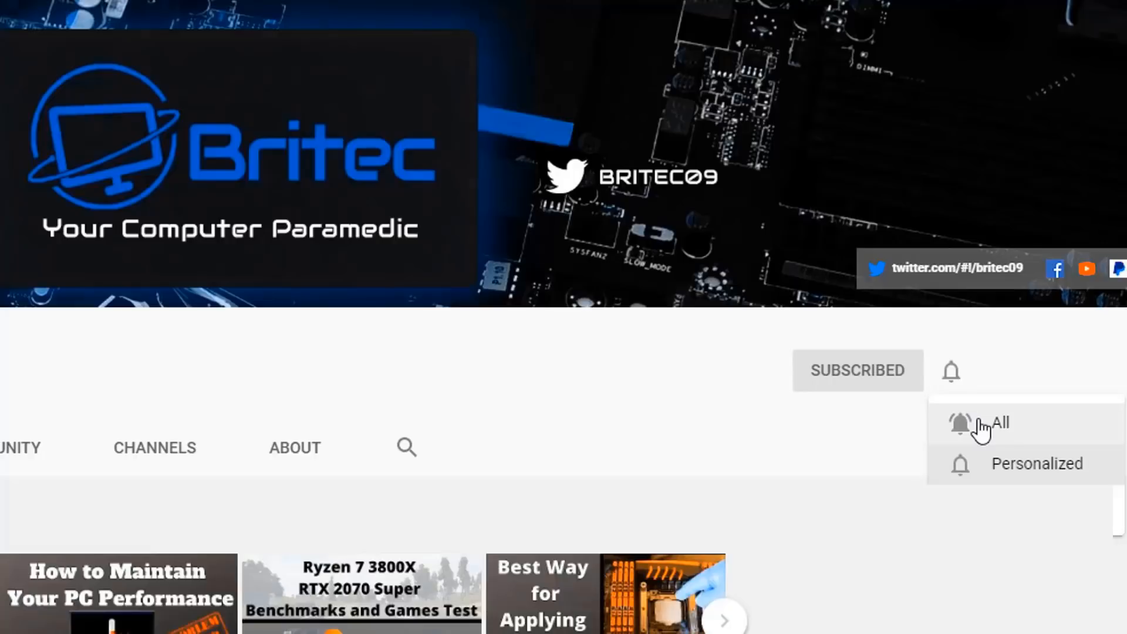